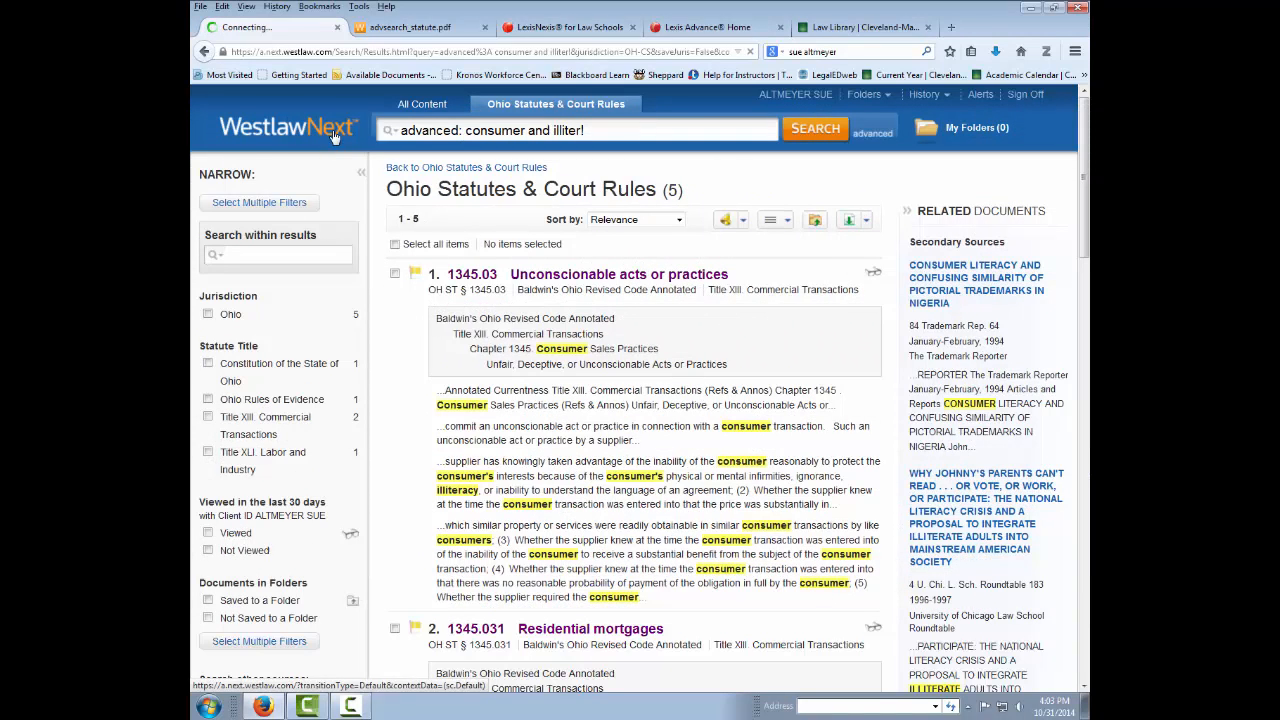
# From the WestlawNext home page, search 'ohio rev' and choose Ohio Statutes & Court Rules.
pyautogui.click(287, 129)
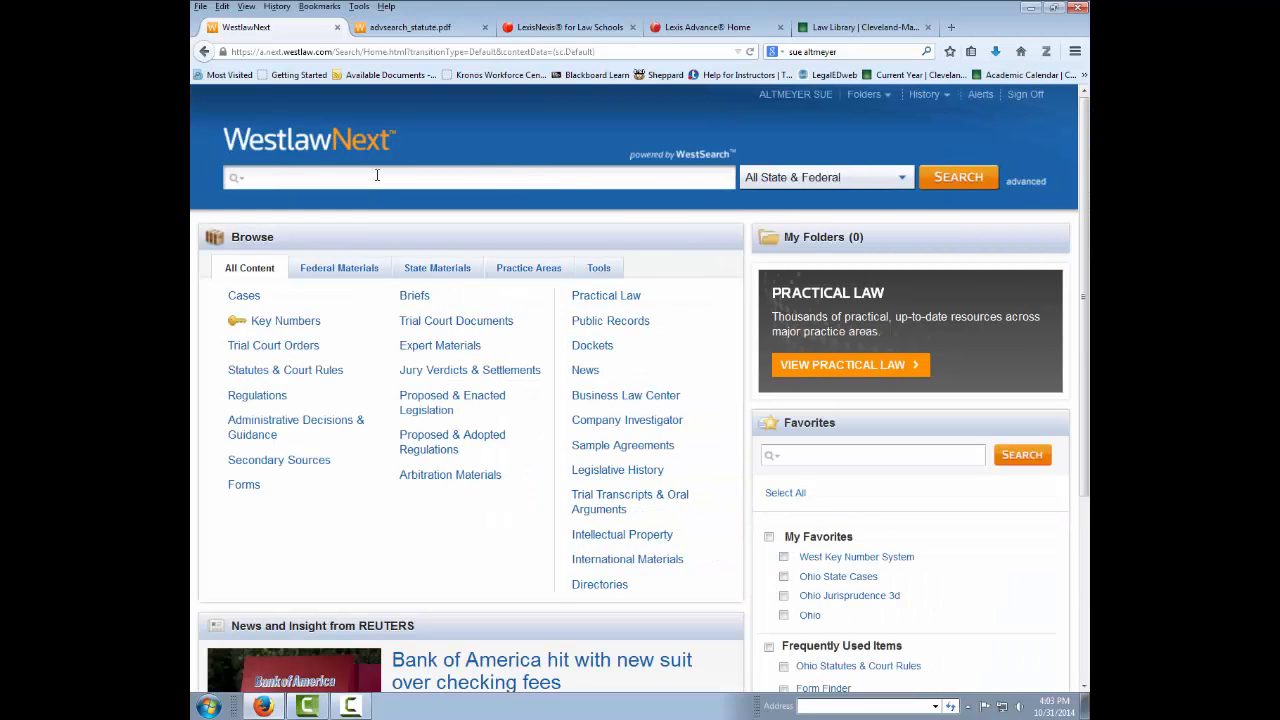
pyautogui.write('ohio revi')
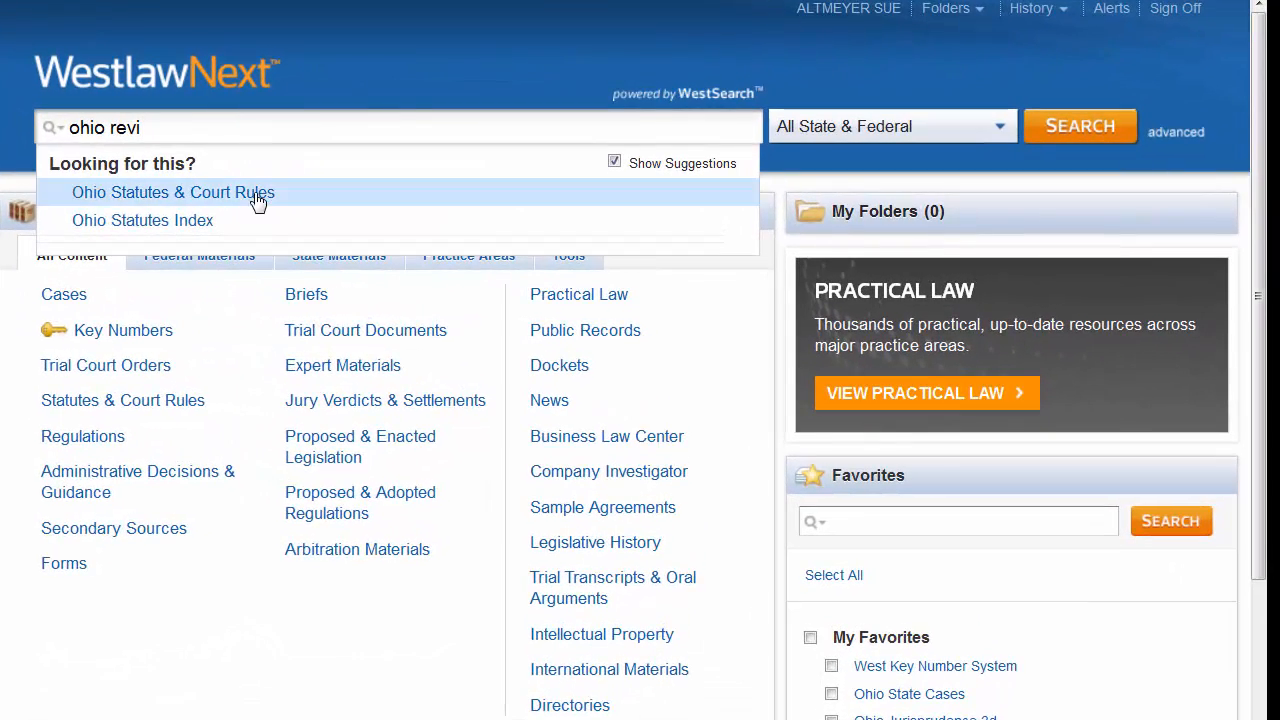
pyautogui.click(173, 192)
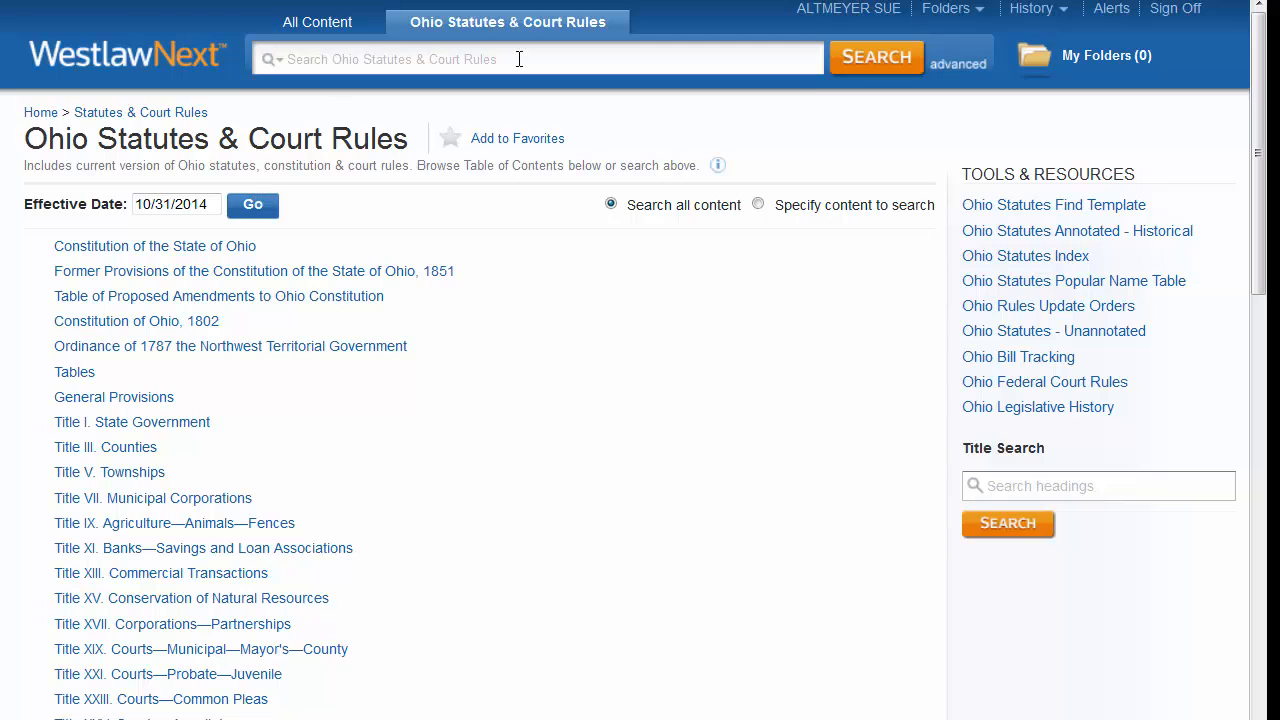
pyautogui.moveTo(560, 56)
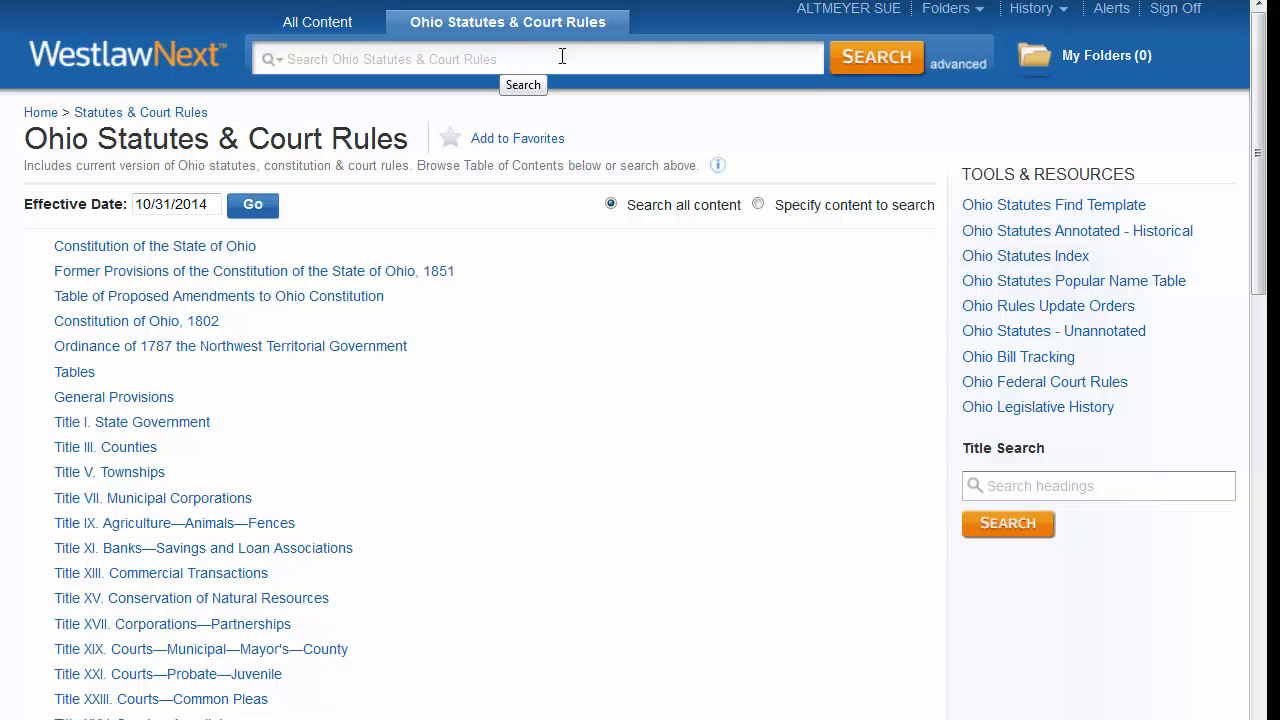
pyautogui.moveTo(957, 64)
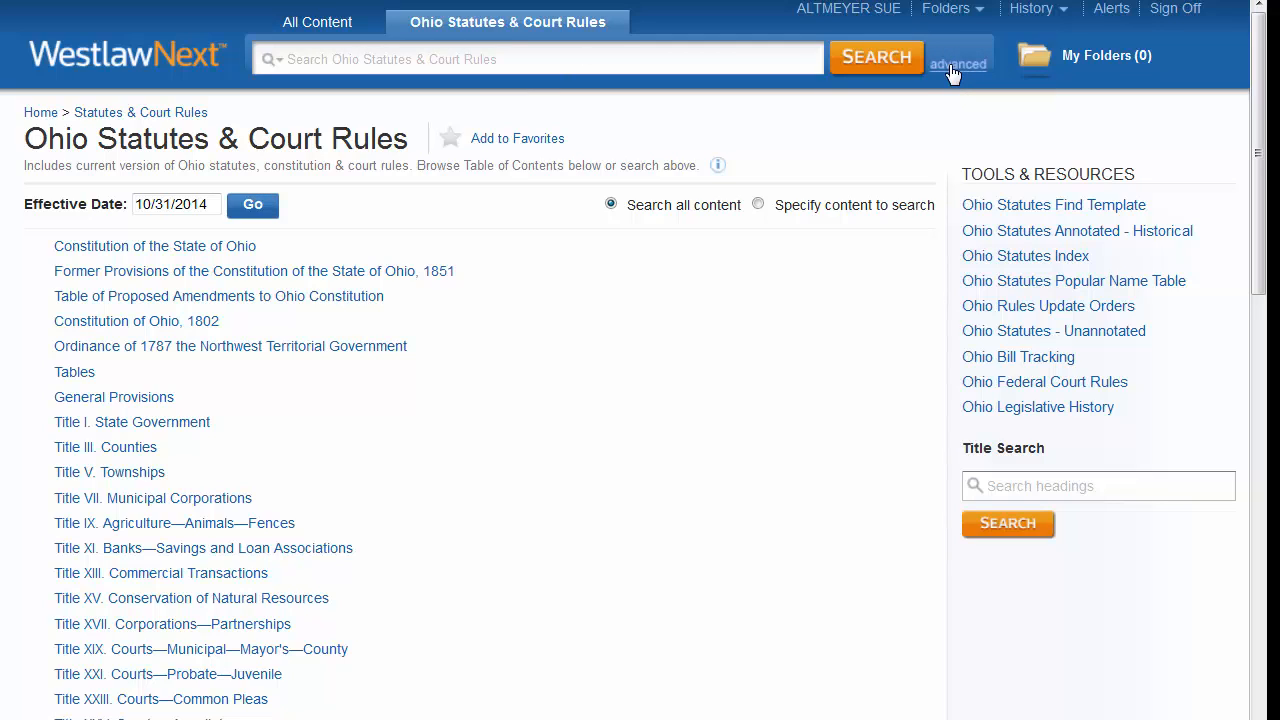
# Open the Ohio Statutes & Court Rules advanced search form and scroll through its fields.
pyautogui.click(957, 63)
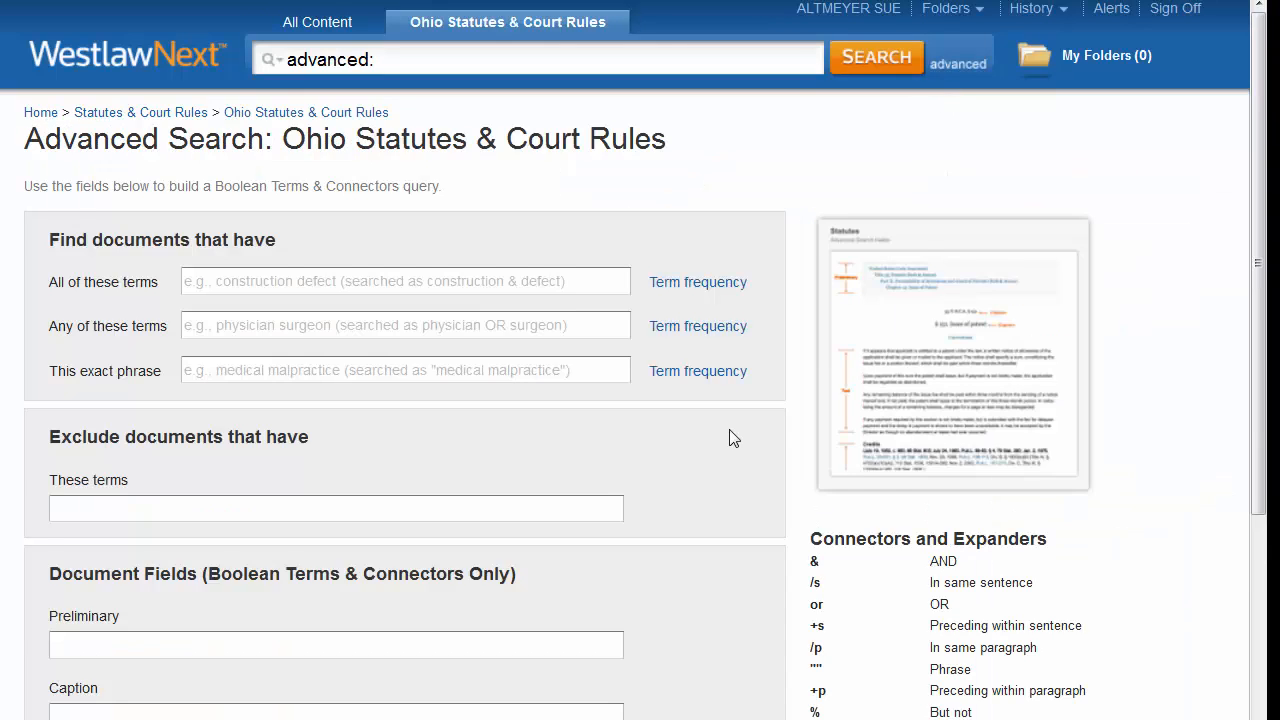
pyautogui.scroll(-3)
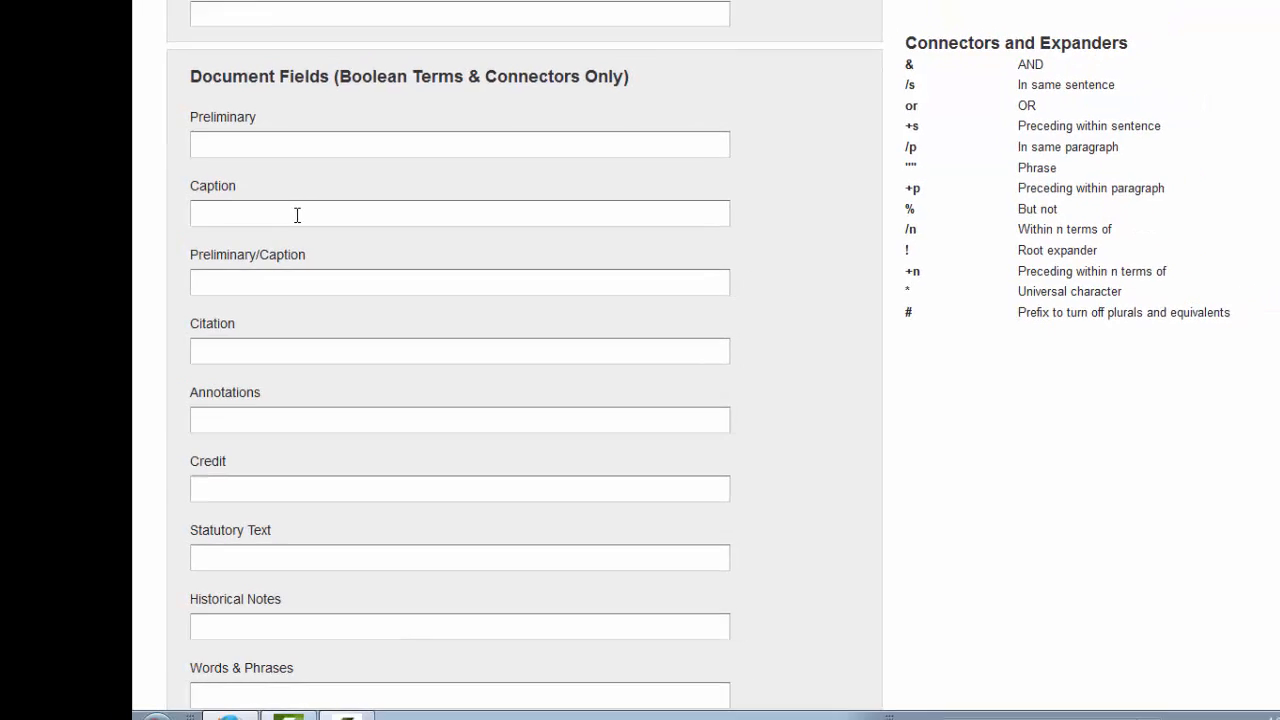
pyautogui.scroll(3)
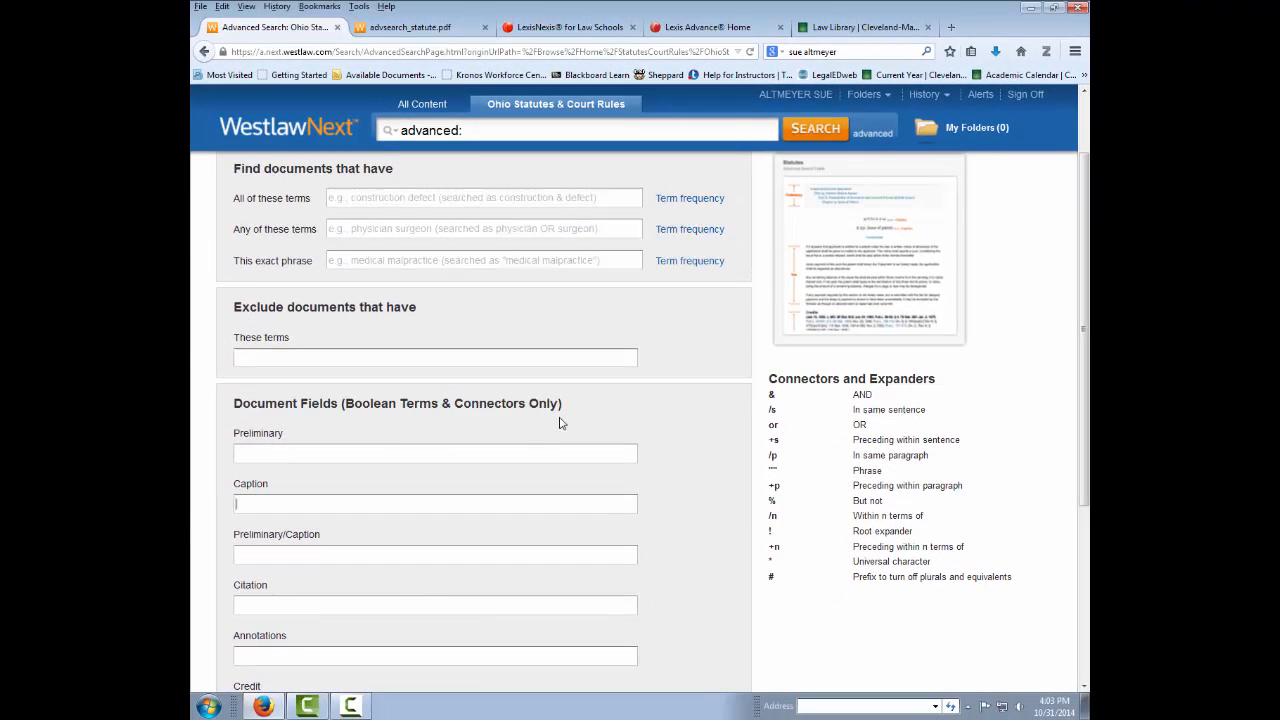
pyautogui.moveTo(475, 393)
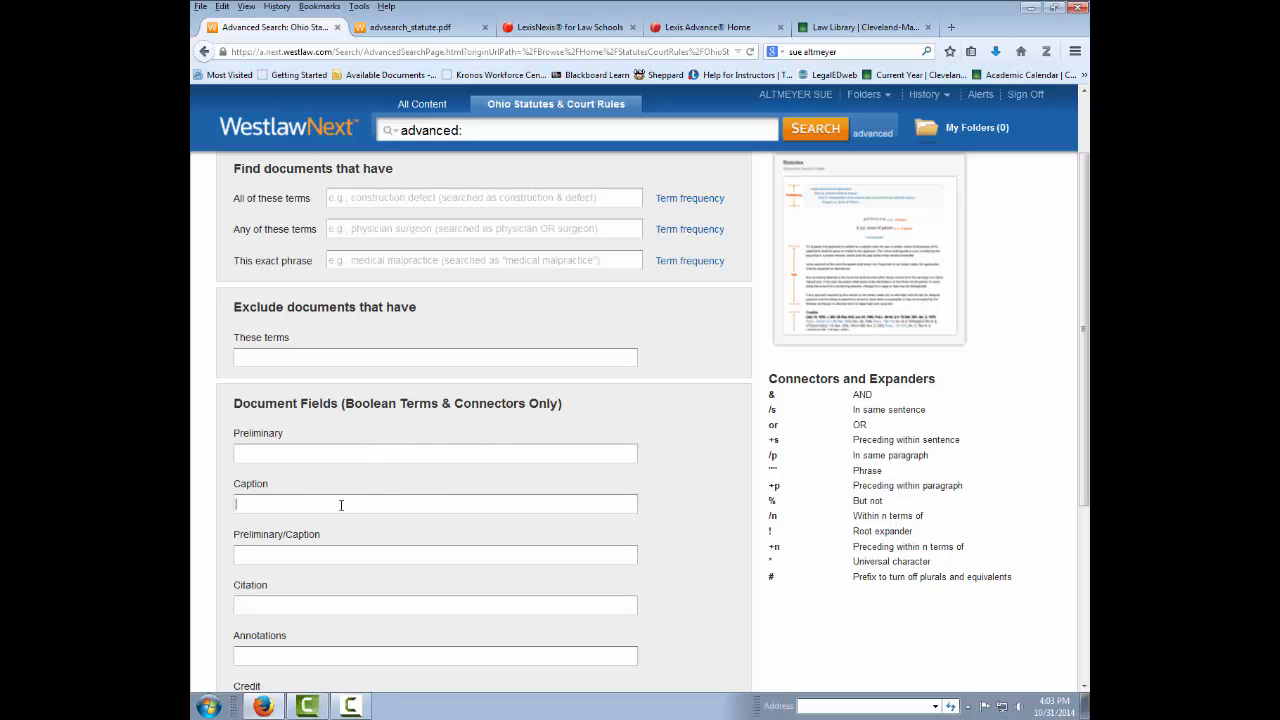
pyautogui.moveTo(648, 519)
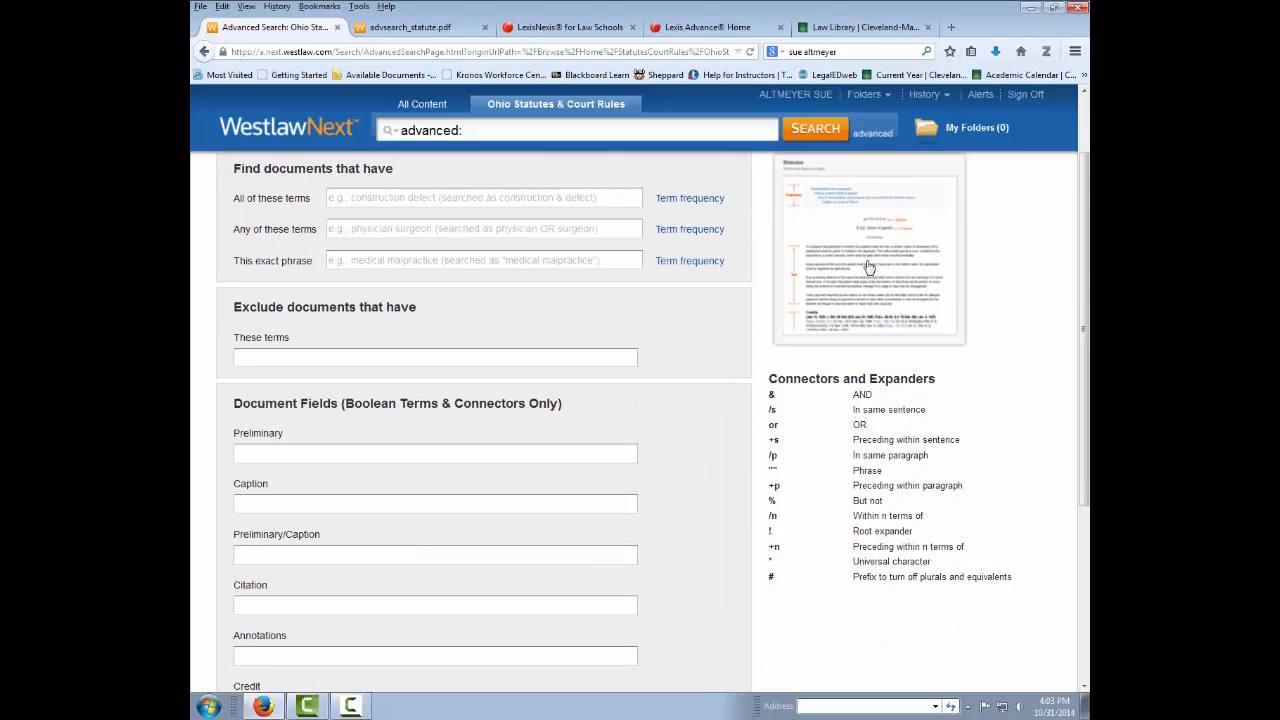
# Review the statute field diagram PDF (Preliminary, Caption, Citation, Text) and return to Advanced Search.
pyautogui.click(868, 250)
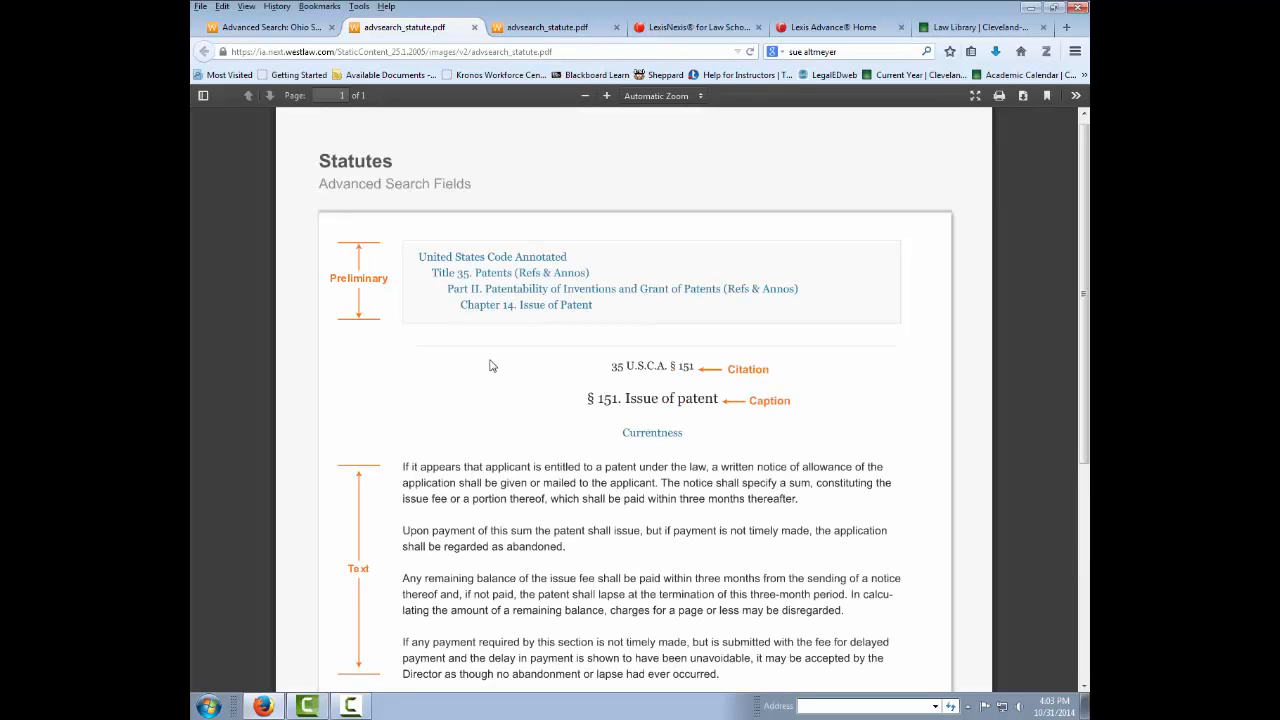
pyautogui.moveTo(477, 356)
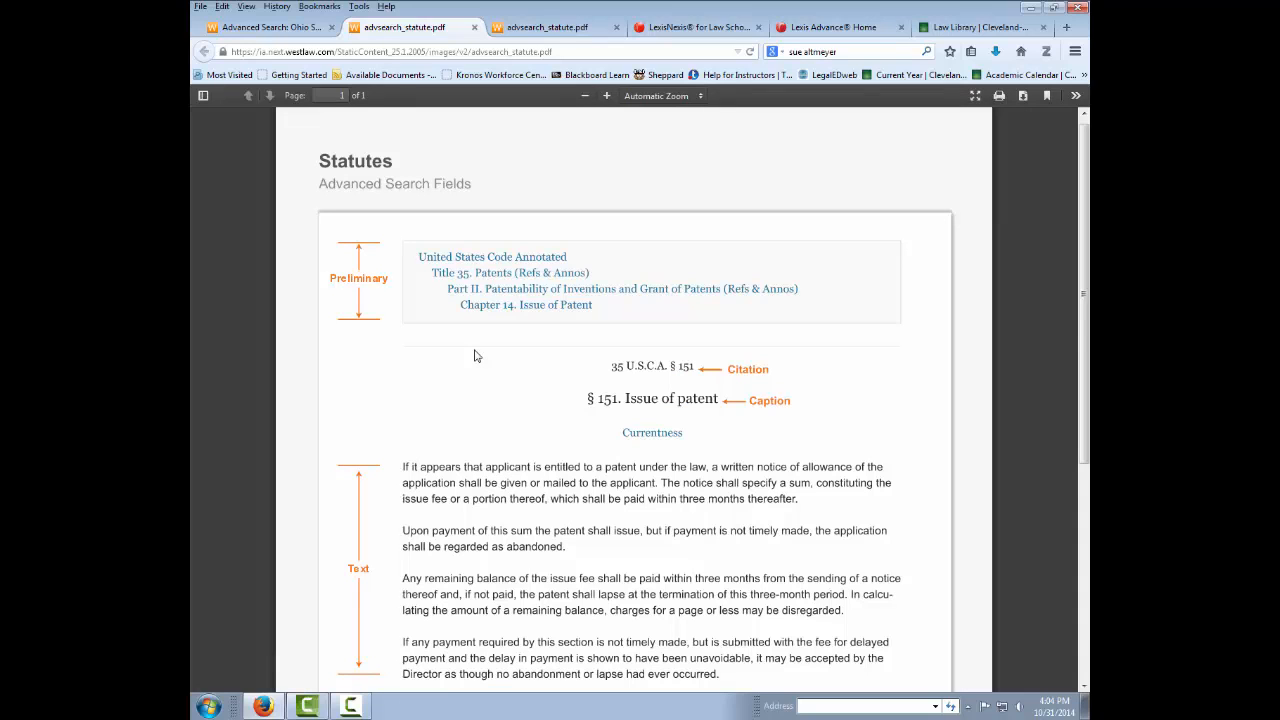
pyautogui.click(265, 27)
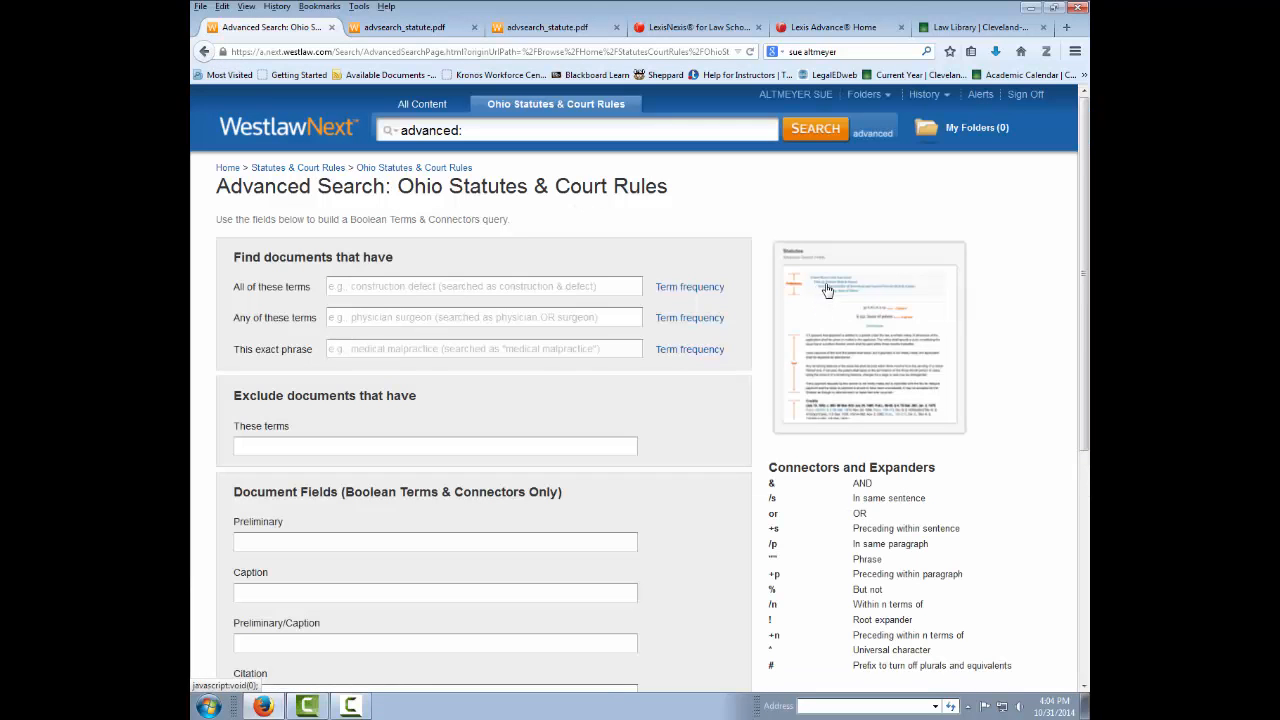
pyautogui.moveTo(843, 338)
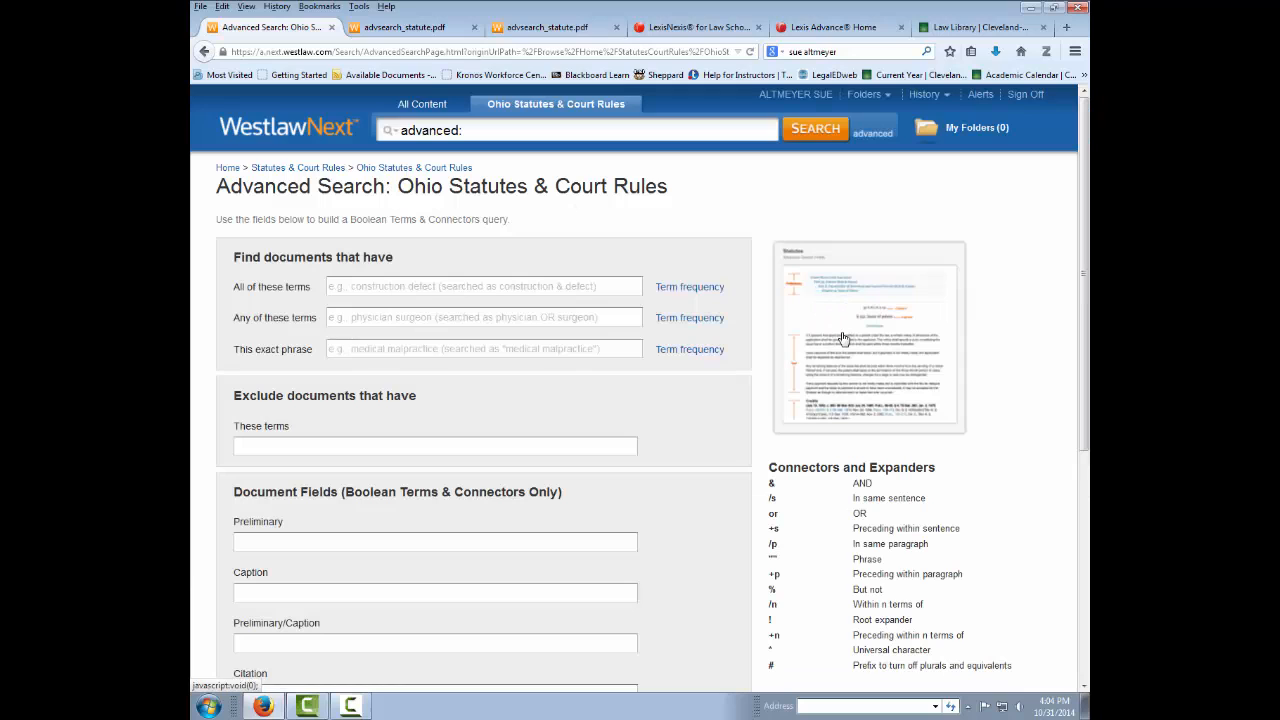
pyautogui.click(403, 27)
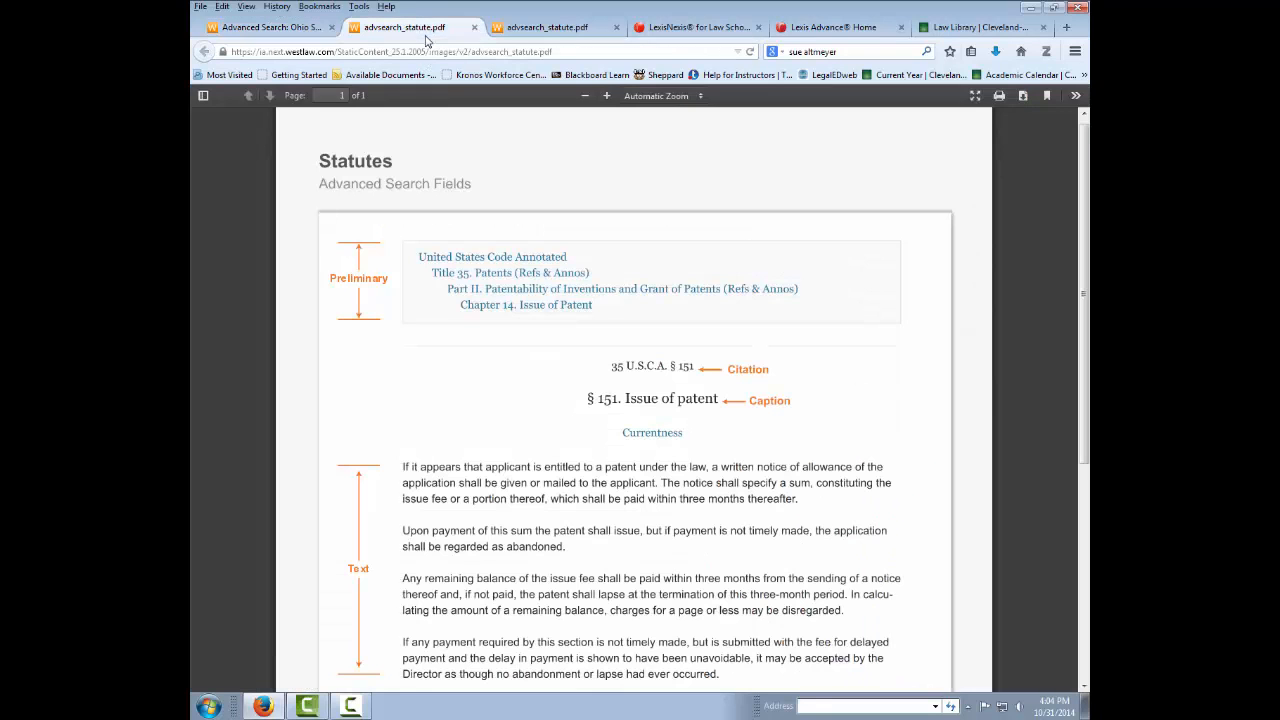
pyautogui.moveTo(337, 318)
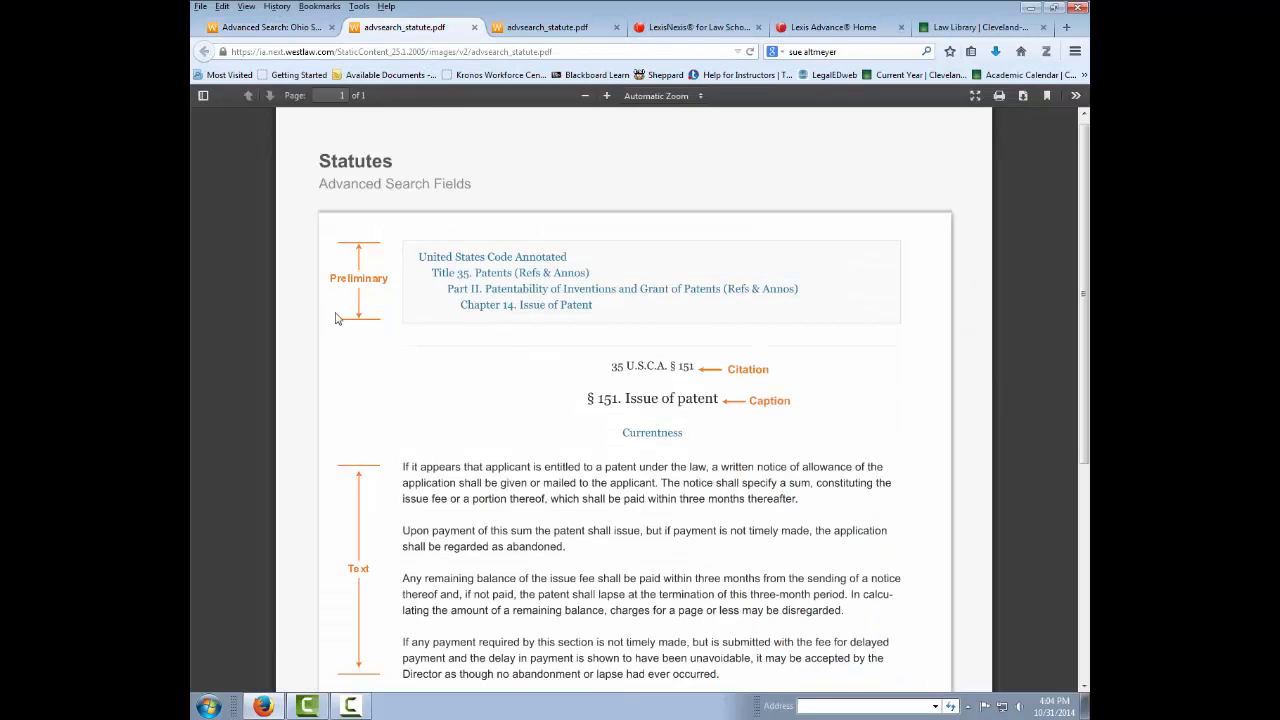
pyautogui.moveTo(430, 262)
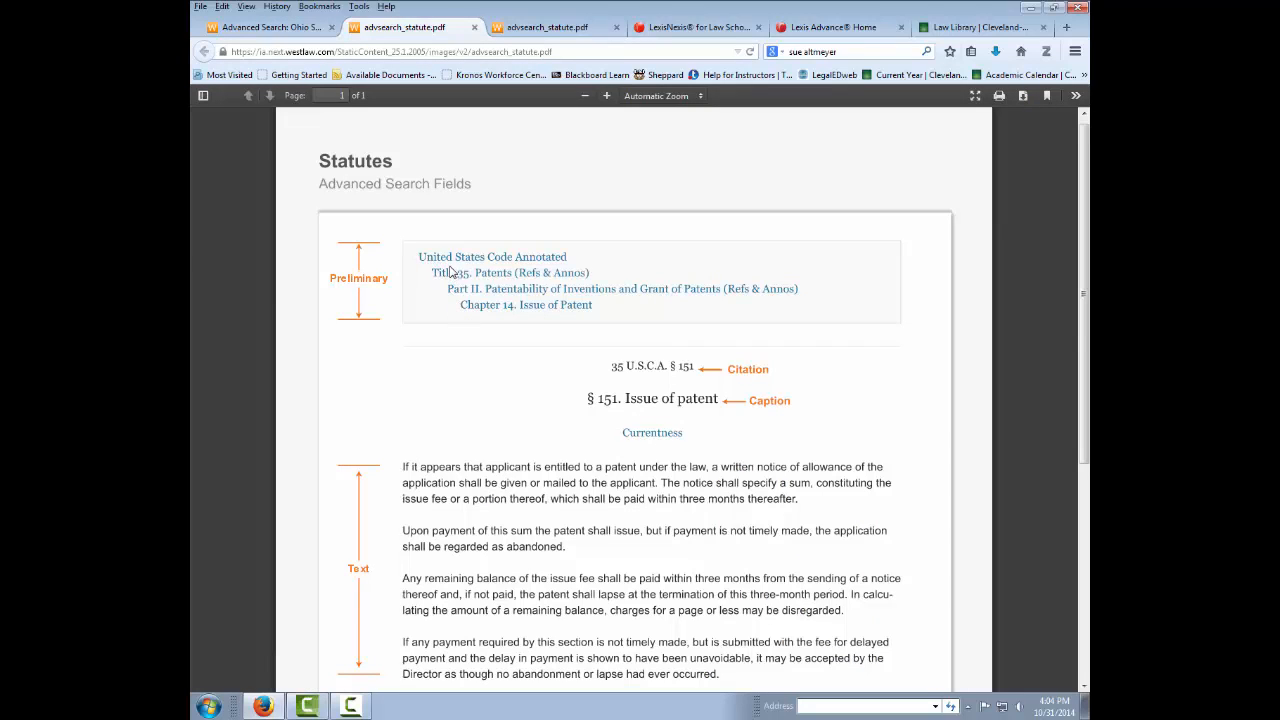
pyautogui.moveTo(623, 397)
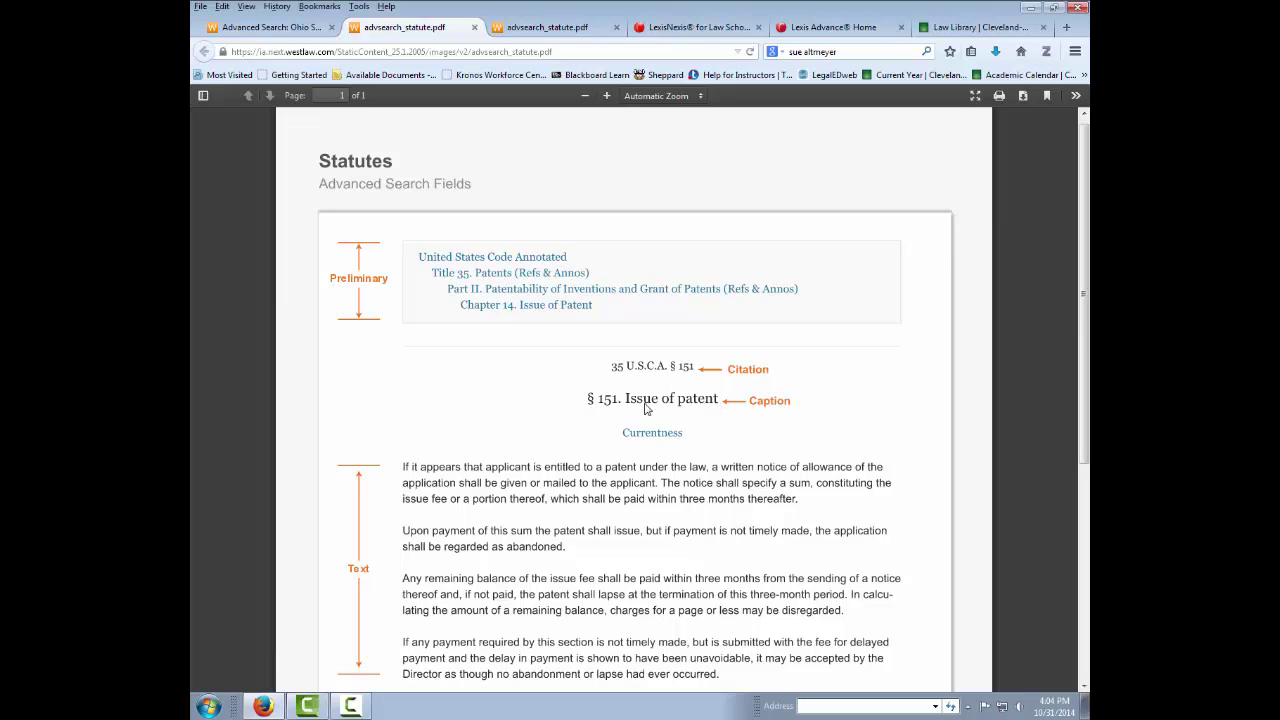
pyautogui.scroll(-3)
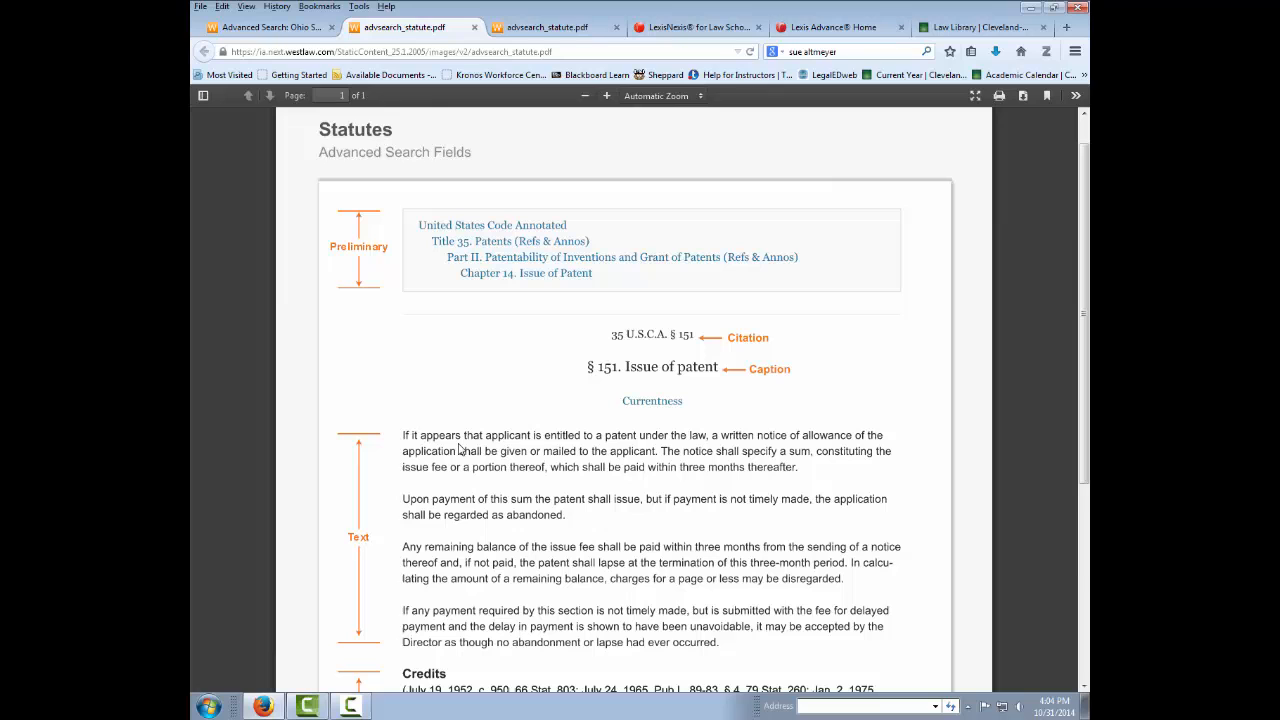
pyautogui.scroll(-3)
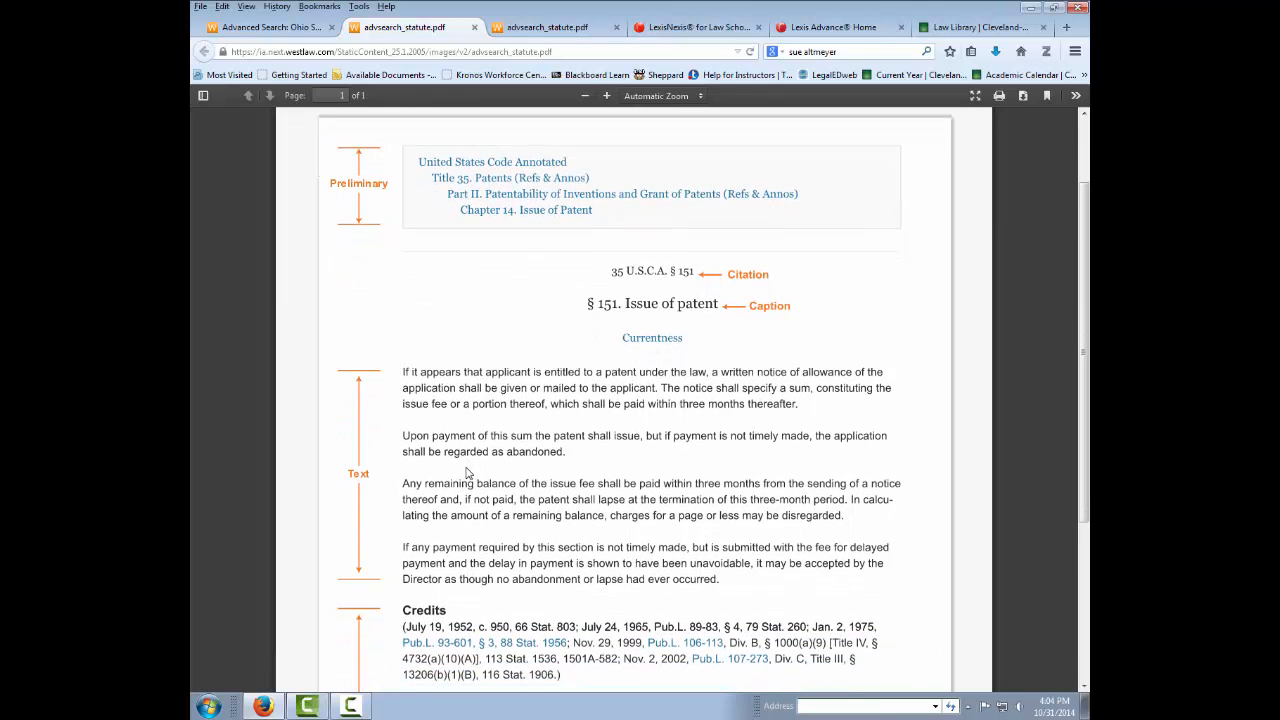
pyautogui.moveTo(489, 413)
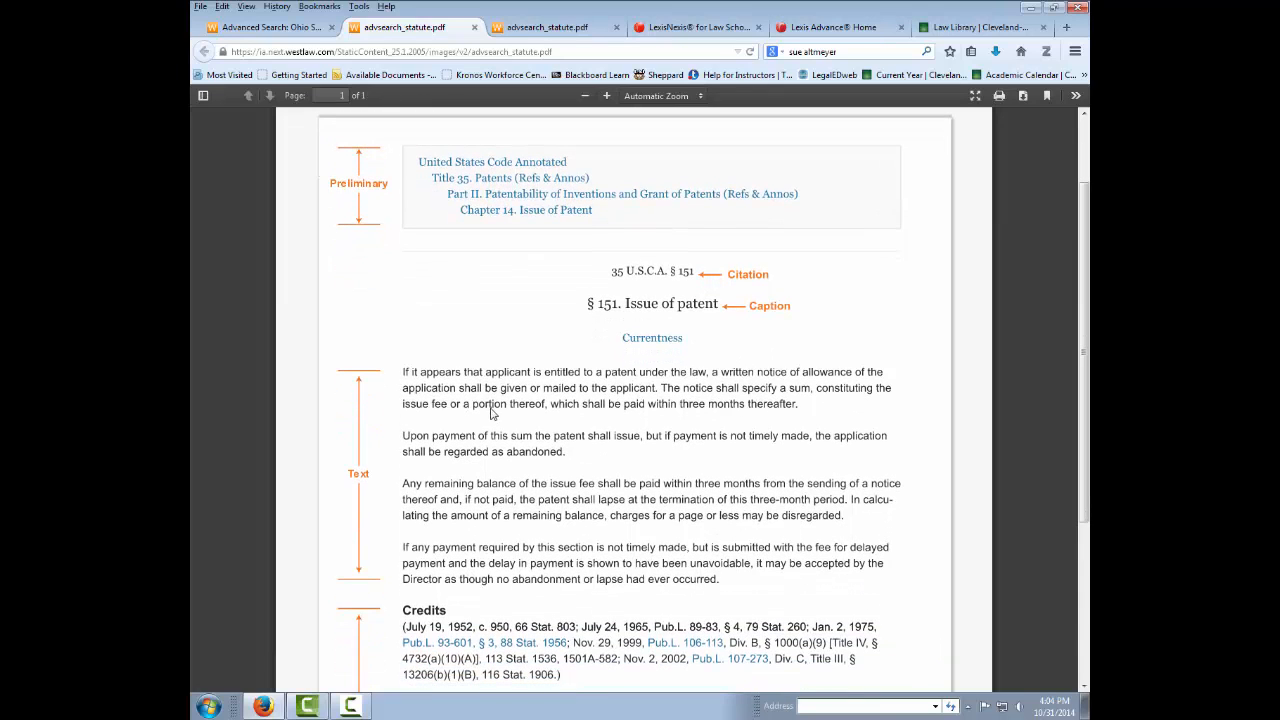
pyautogui.moveTo(595, 478)
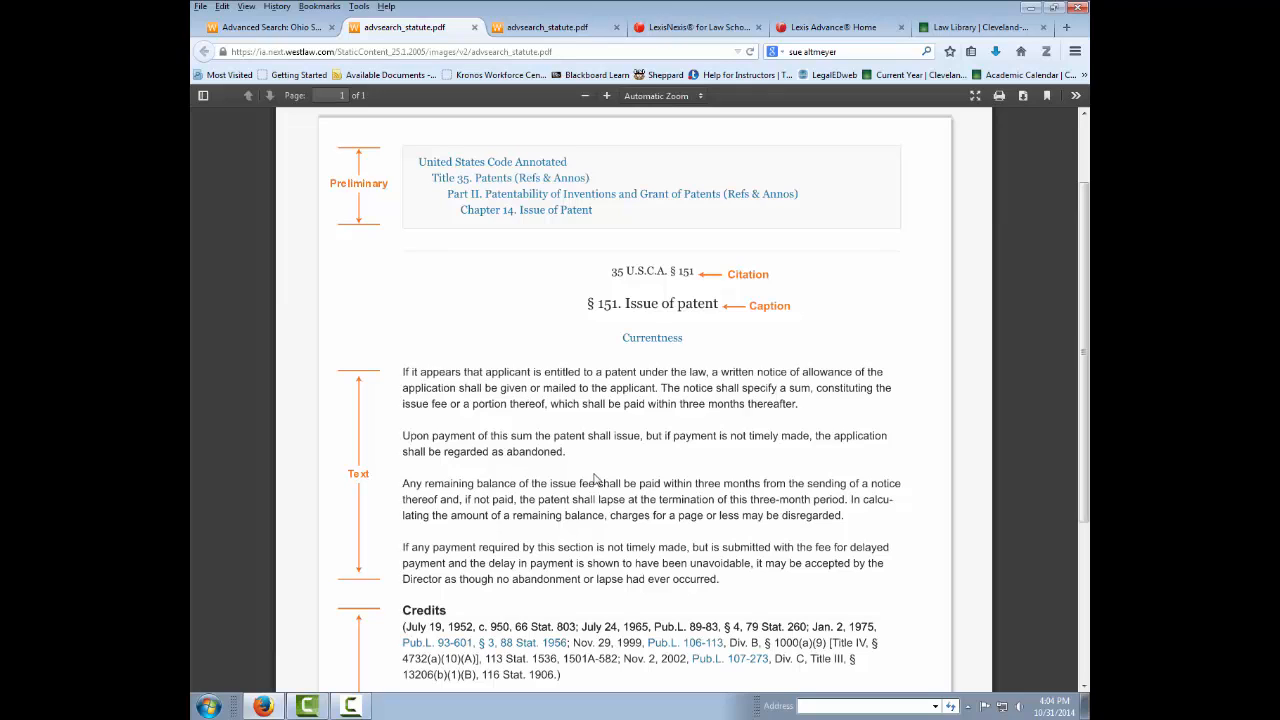
pyautogui.moveTo(448, 458)
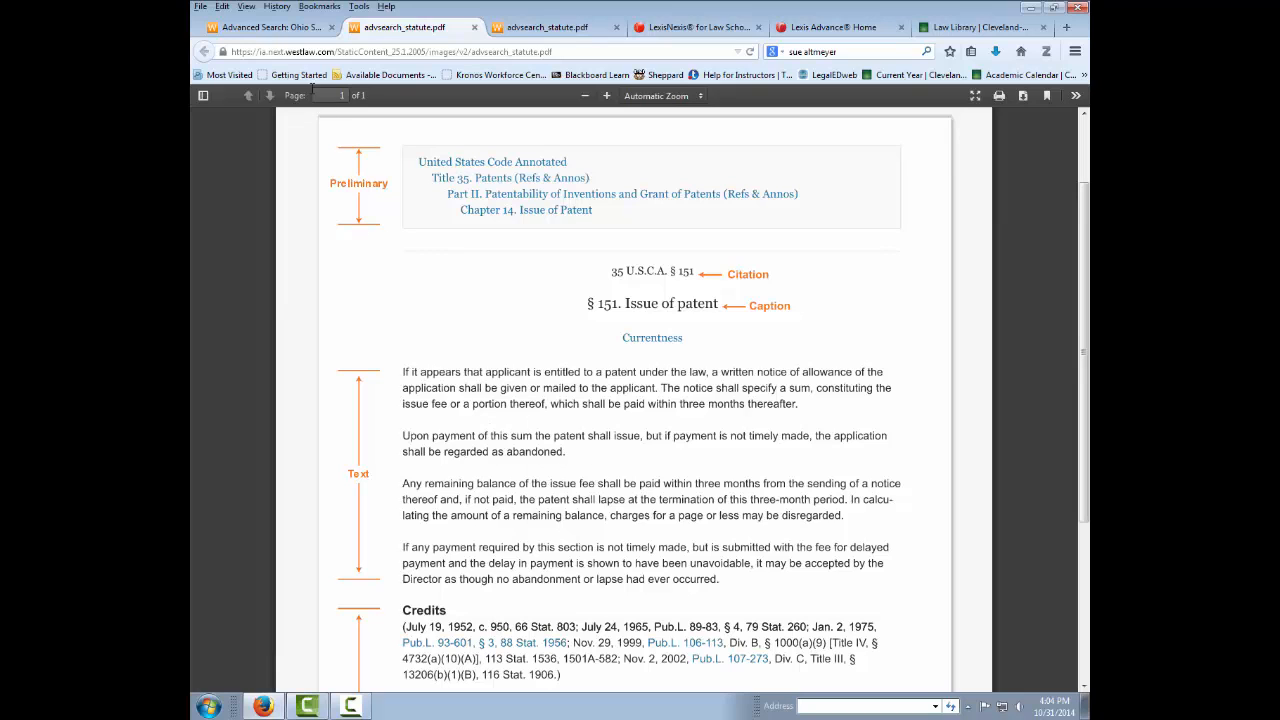
pyautogui.click(265, 27)
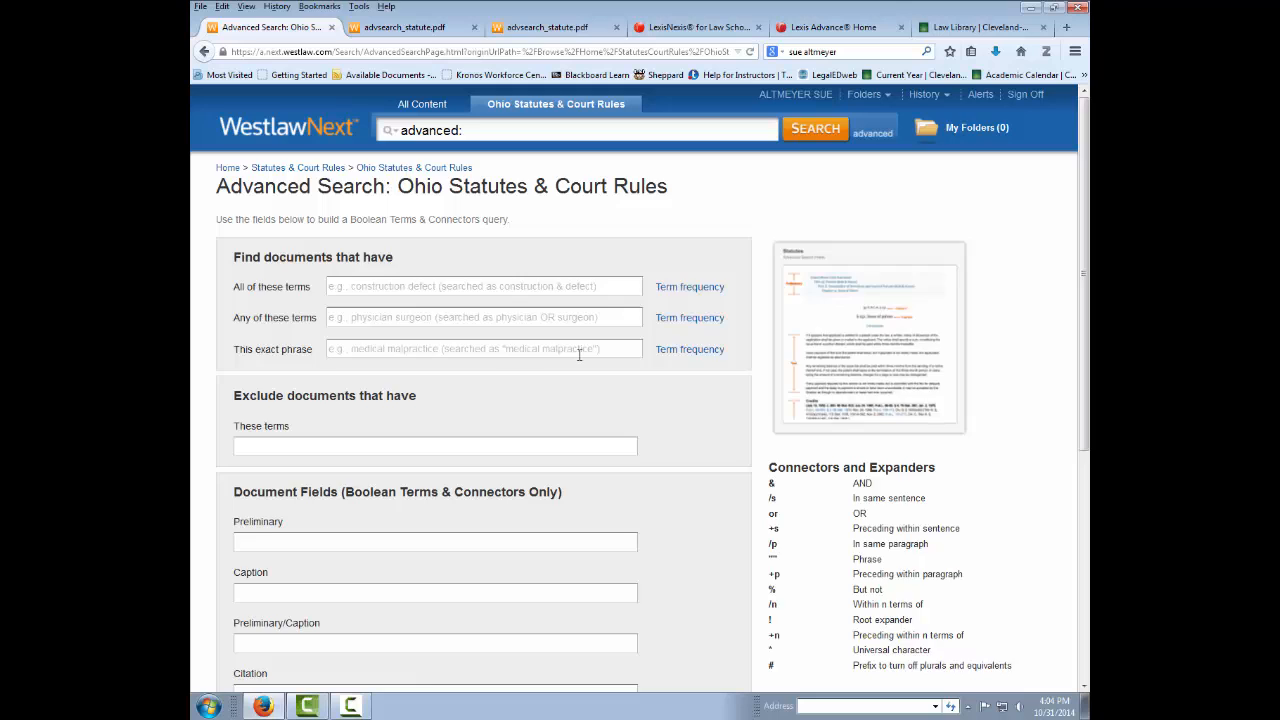
# Enter "attorney fees" in the Caption field and submit the search.
pyautogui.scroll(-3)
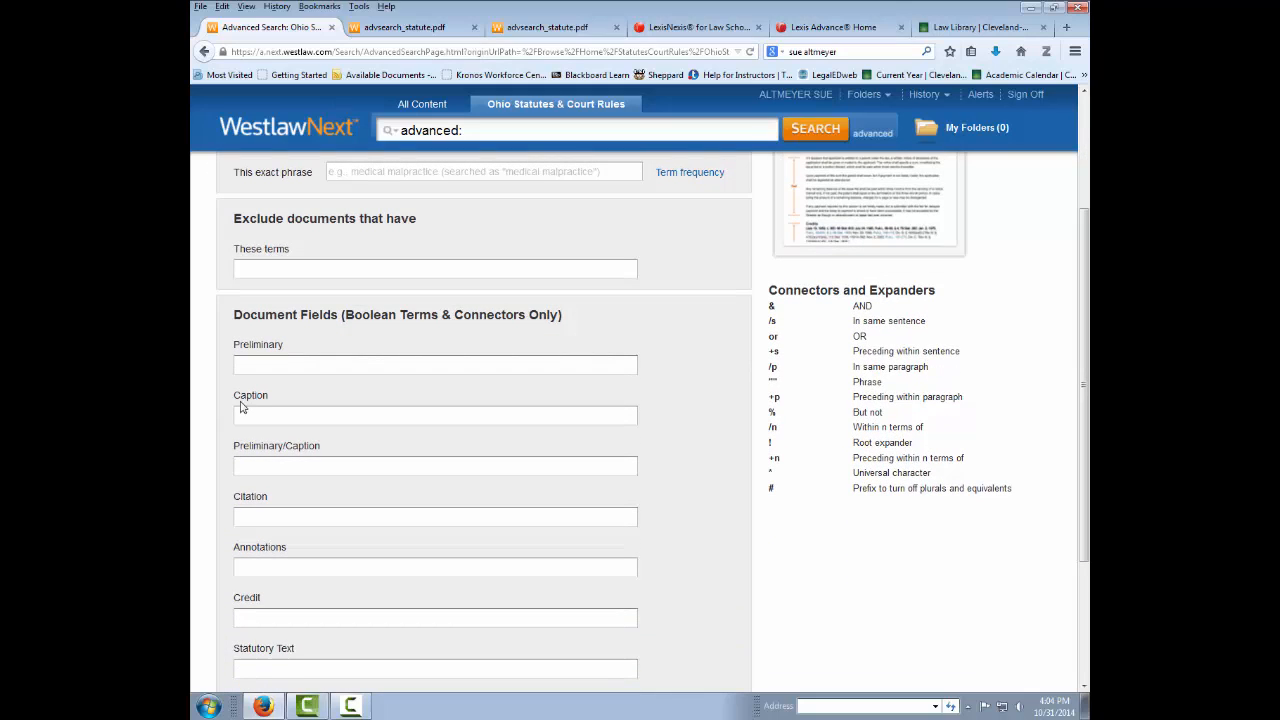
pyautogui.click(435, 415)
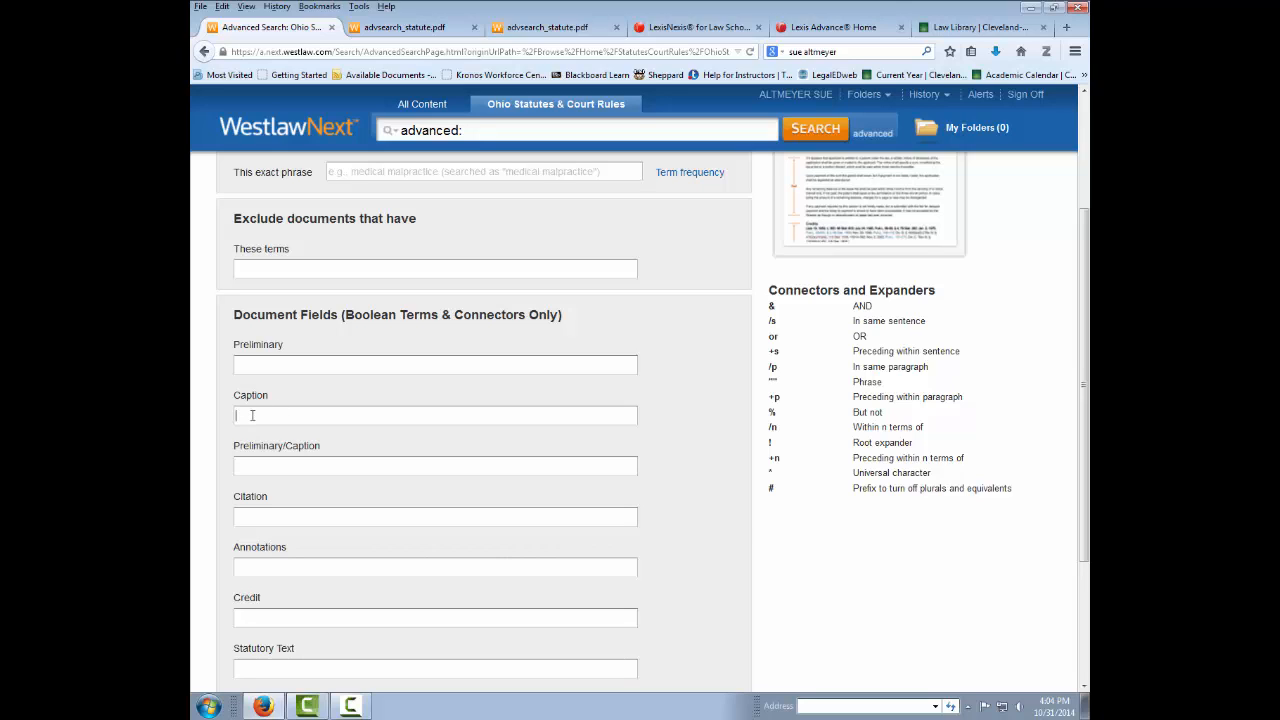
pyautogui.write('"atto')
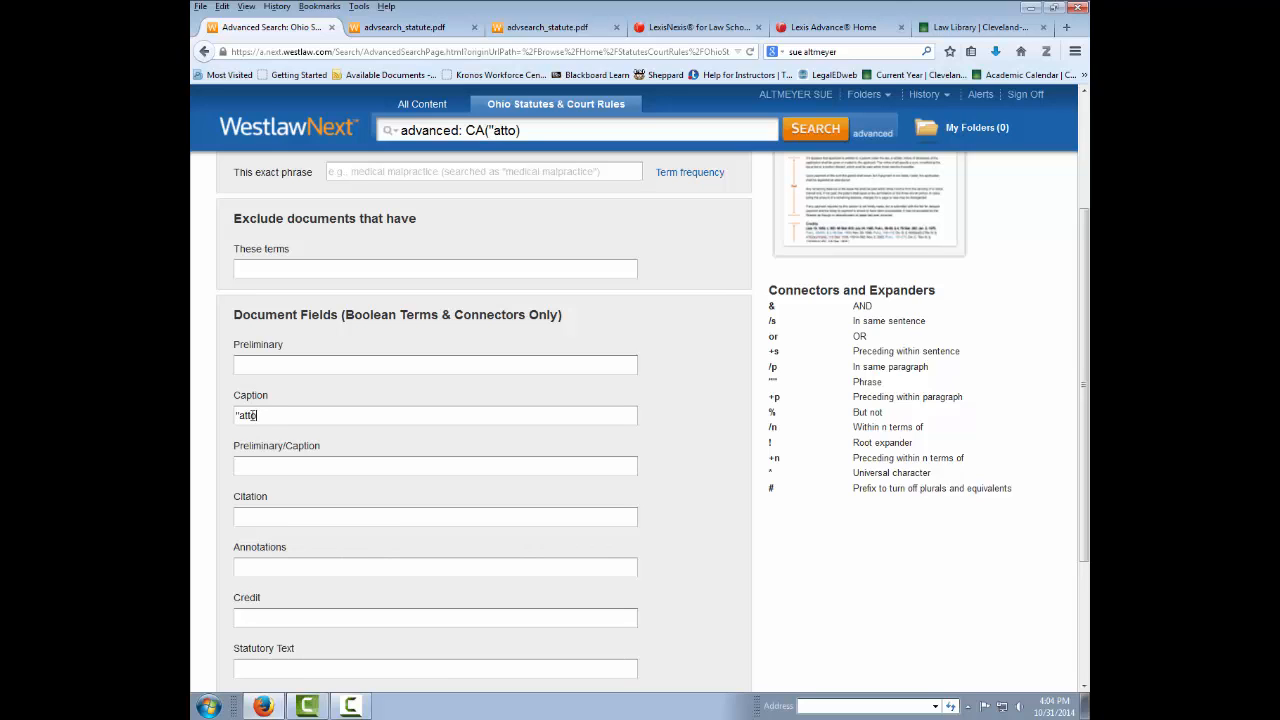
pyautogui.write('rney fees')
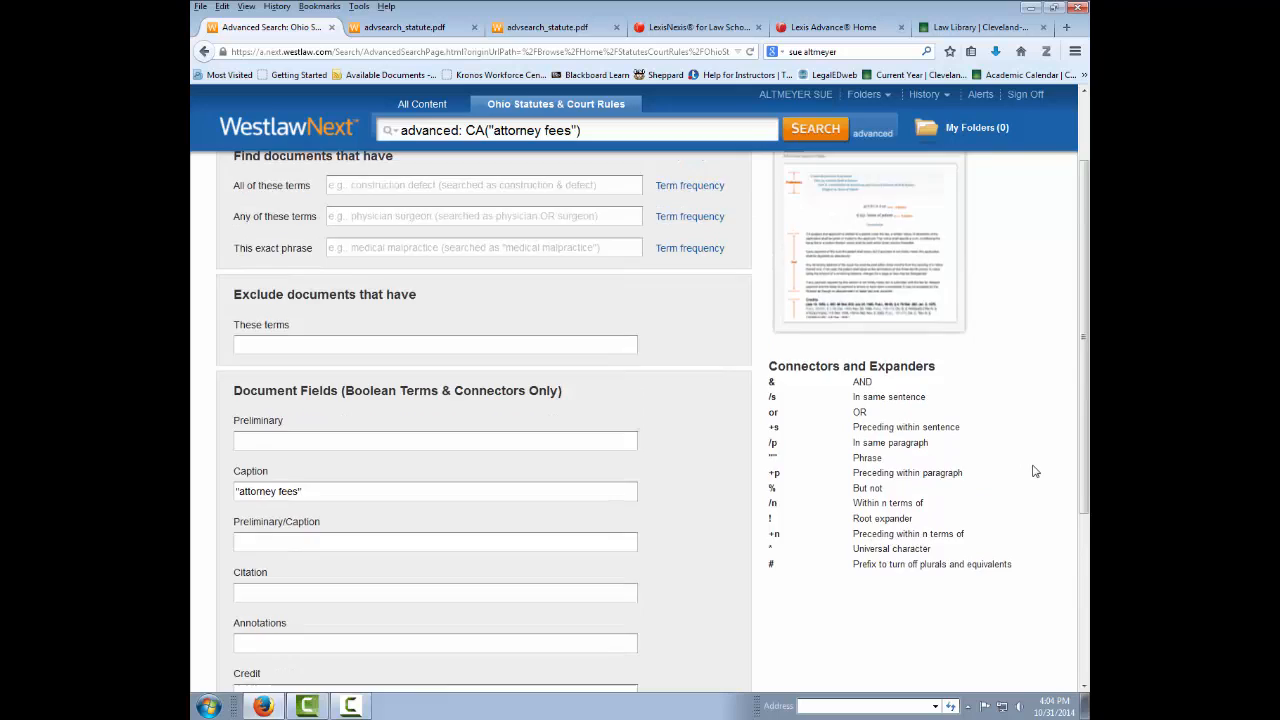
pyautogui.click(815, 129)
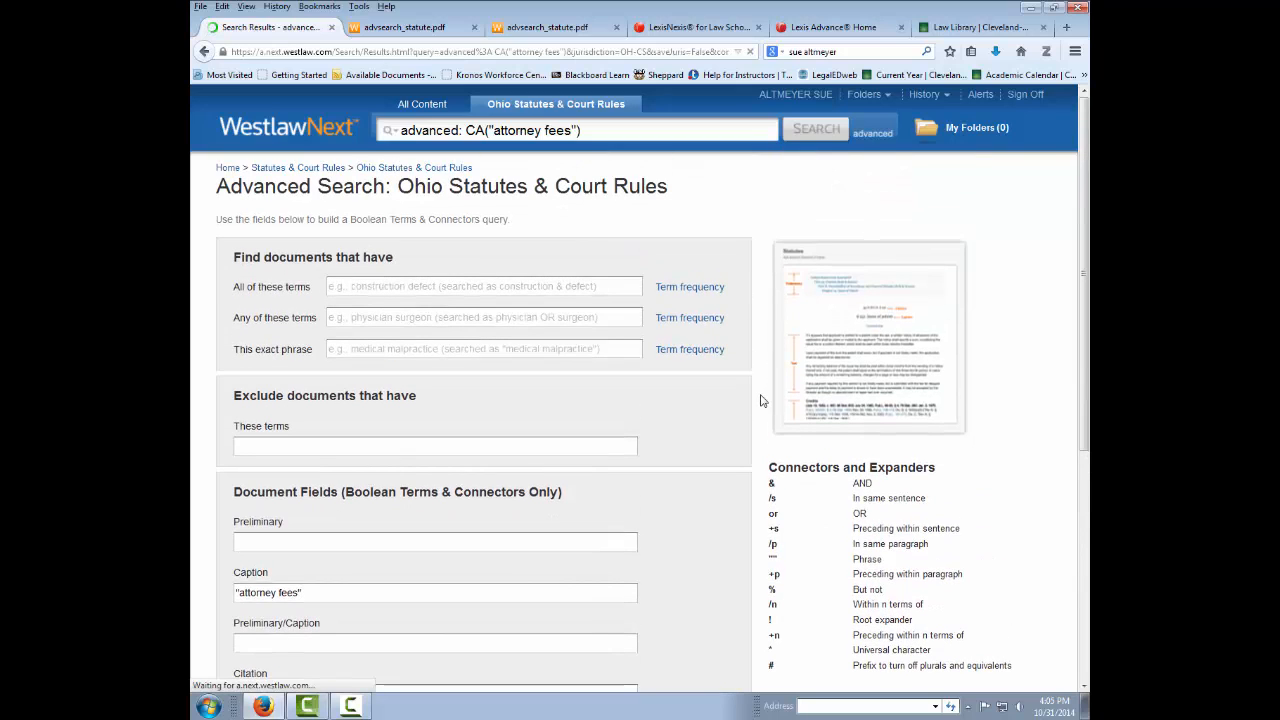
# Run the caption search, retrieving 80 results led by 2721.16 Attorney's fees.
pyautogui.click(815, 128)
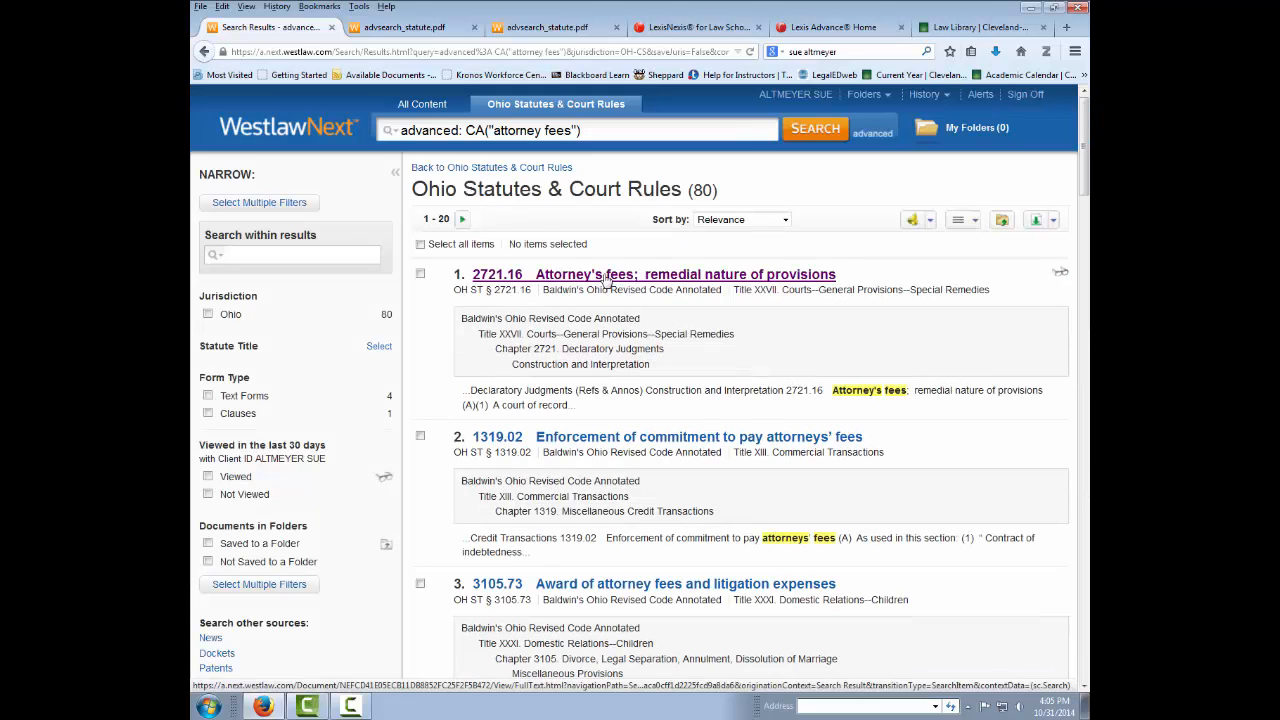
pyautogui.moveTo(620, 278)
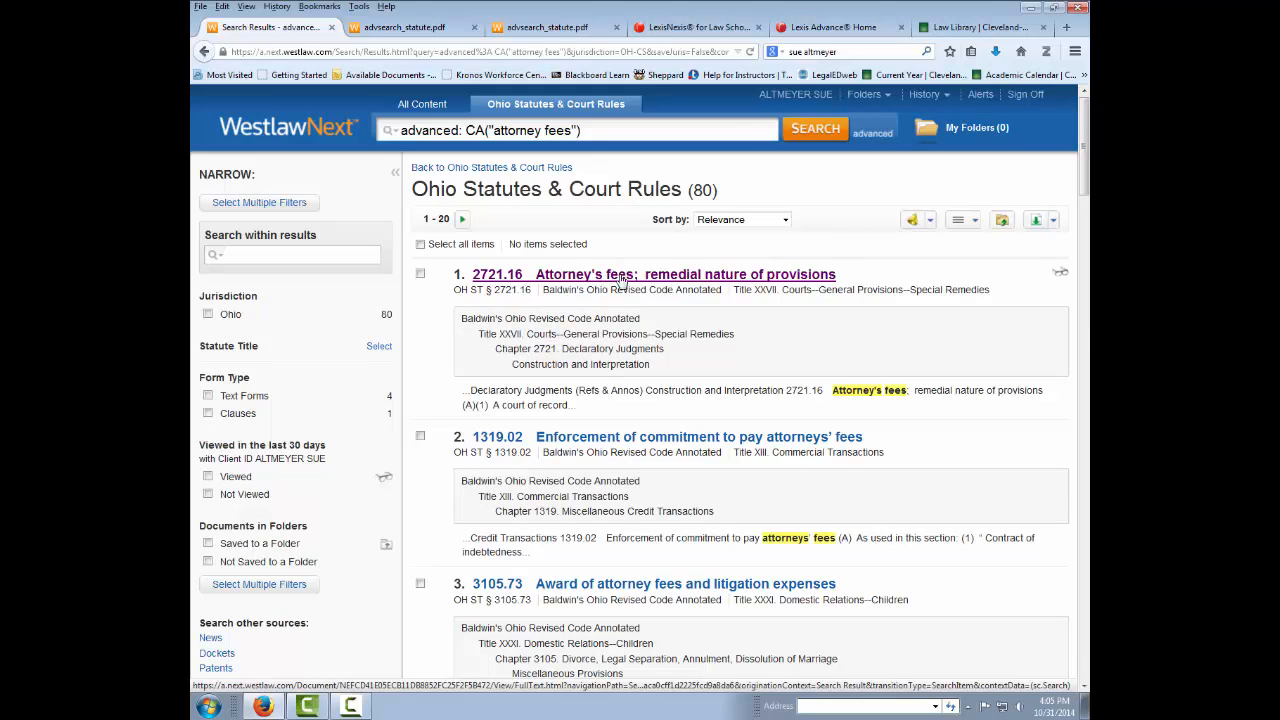
pyautogui.moveTo(318, 176)
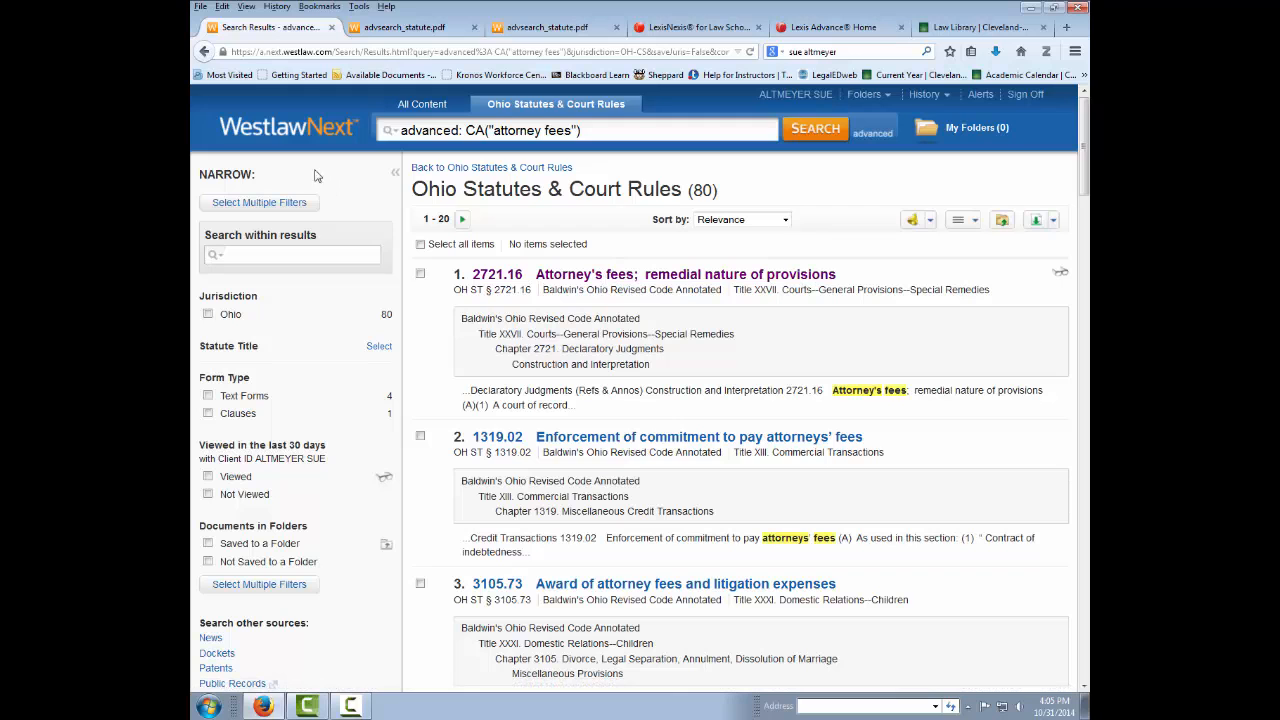
# Leave the caption results and return to the Ohio advanced search form.
pyautogui.click(205, 51)
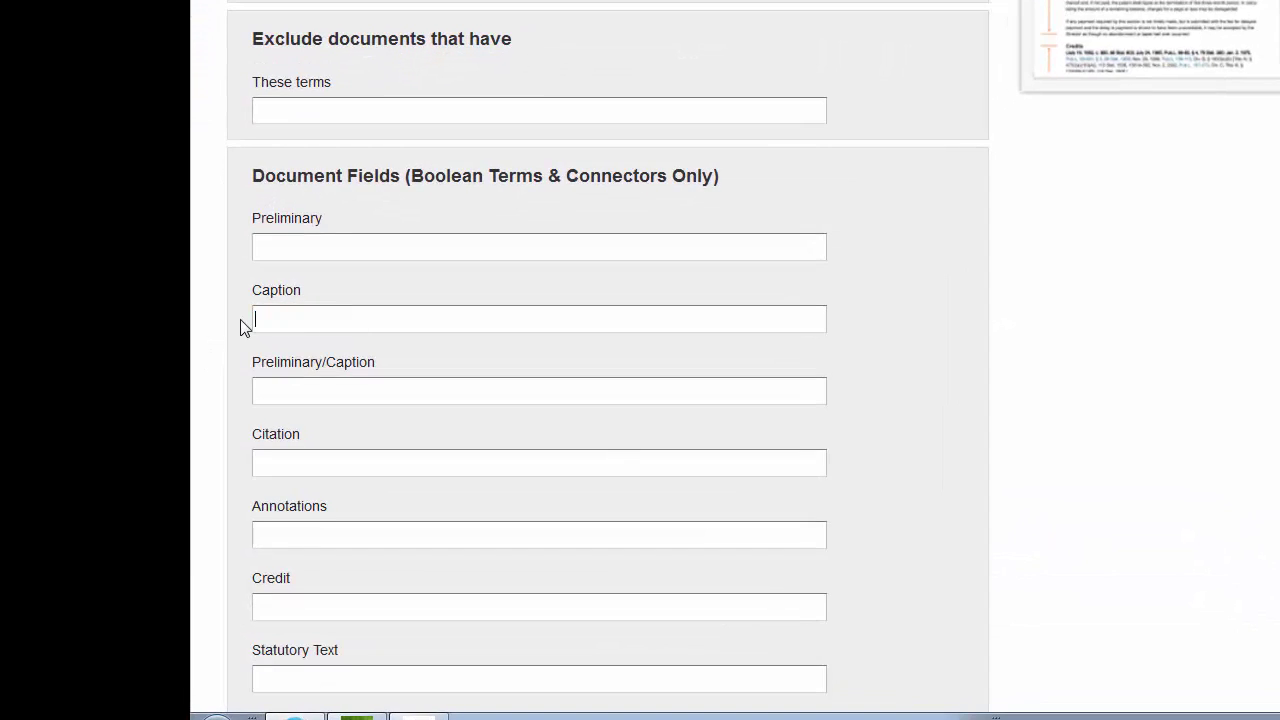
# Enter consumer and illiter! in Statutory Text, trimming illiterat! to the shorter root.
pyautogui.scroll(-3)
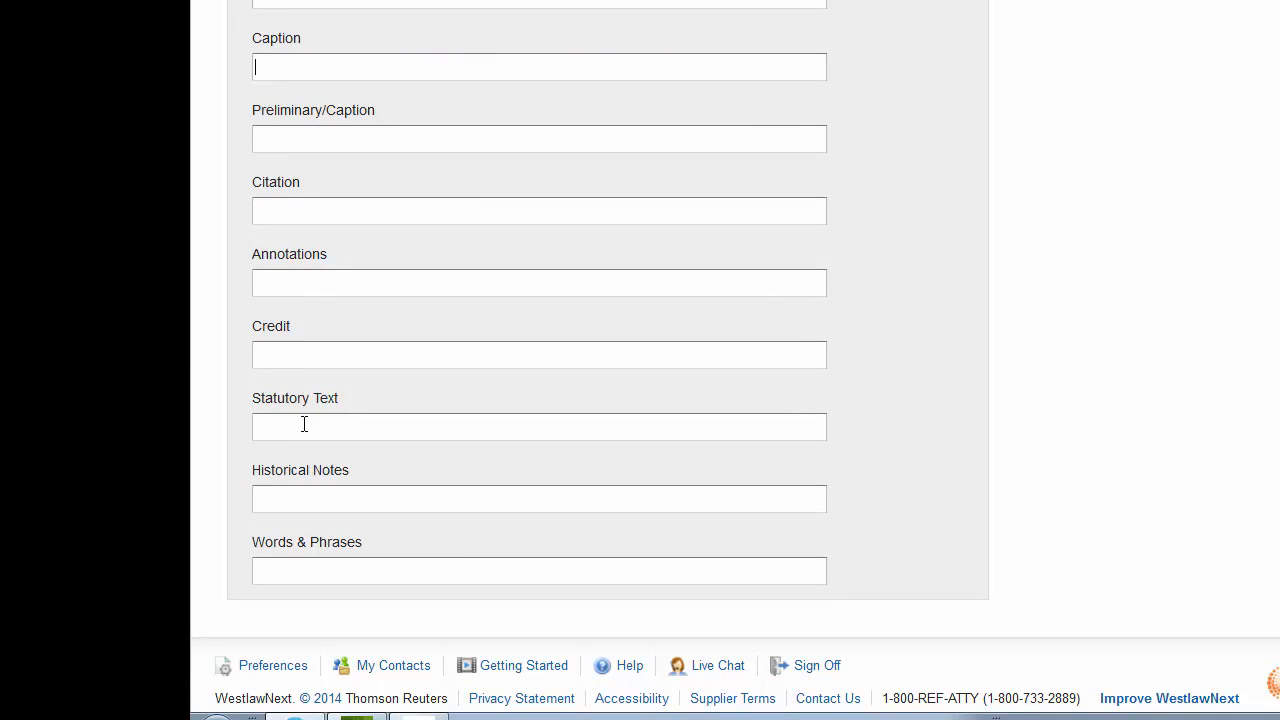
pyautogui.moveTo(307, 417)
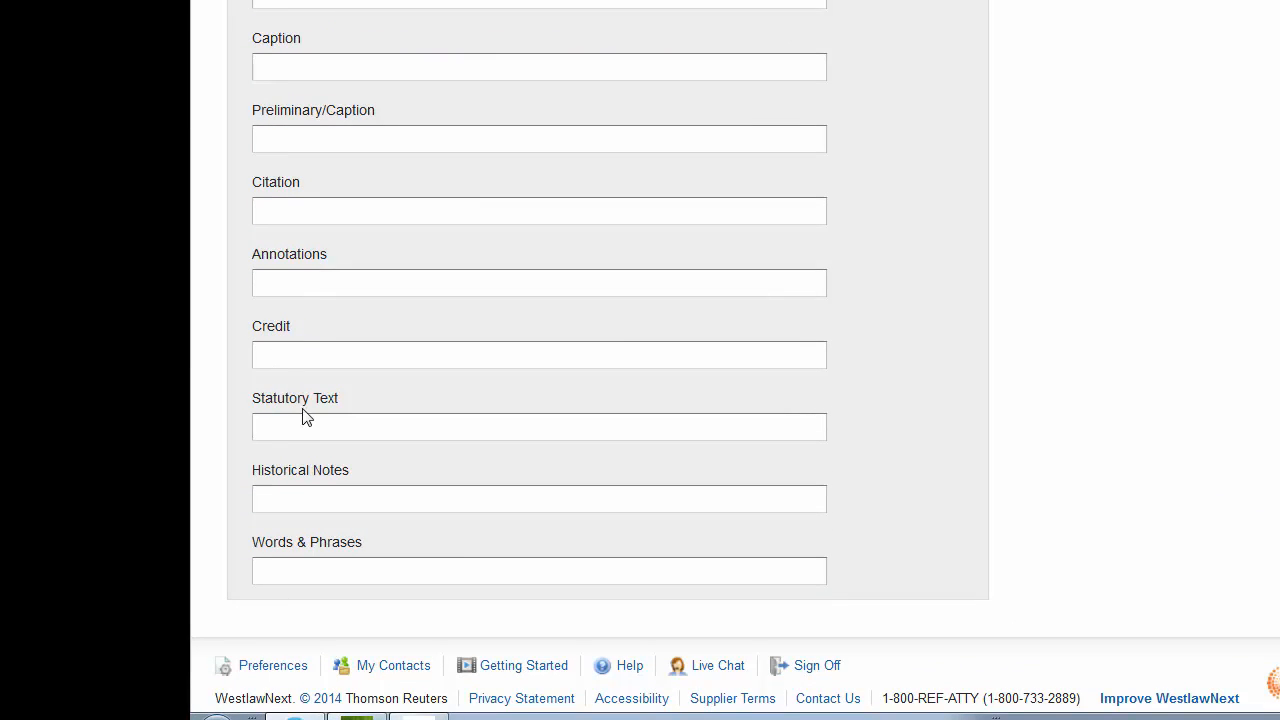
pyautogui.write('consumer')
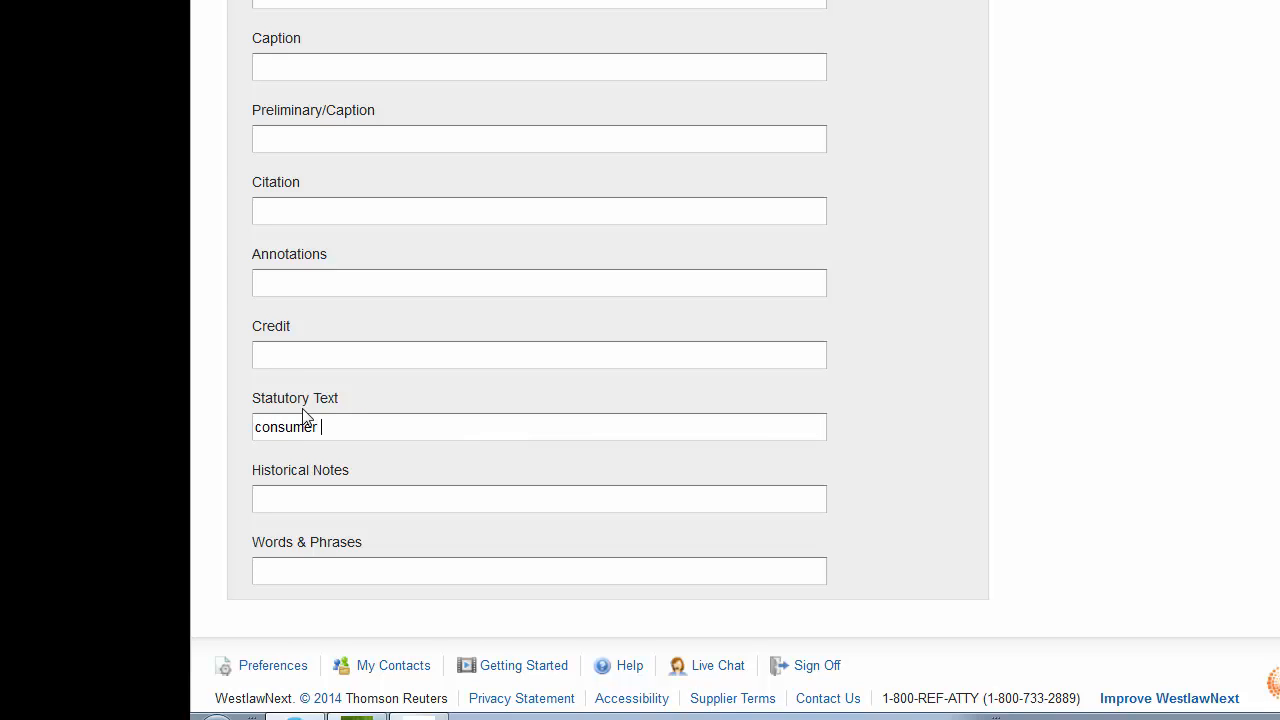
pyautogui.write('and illit')
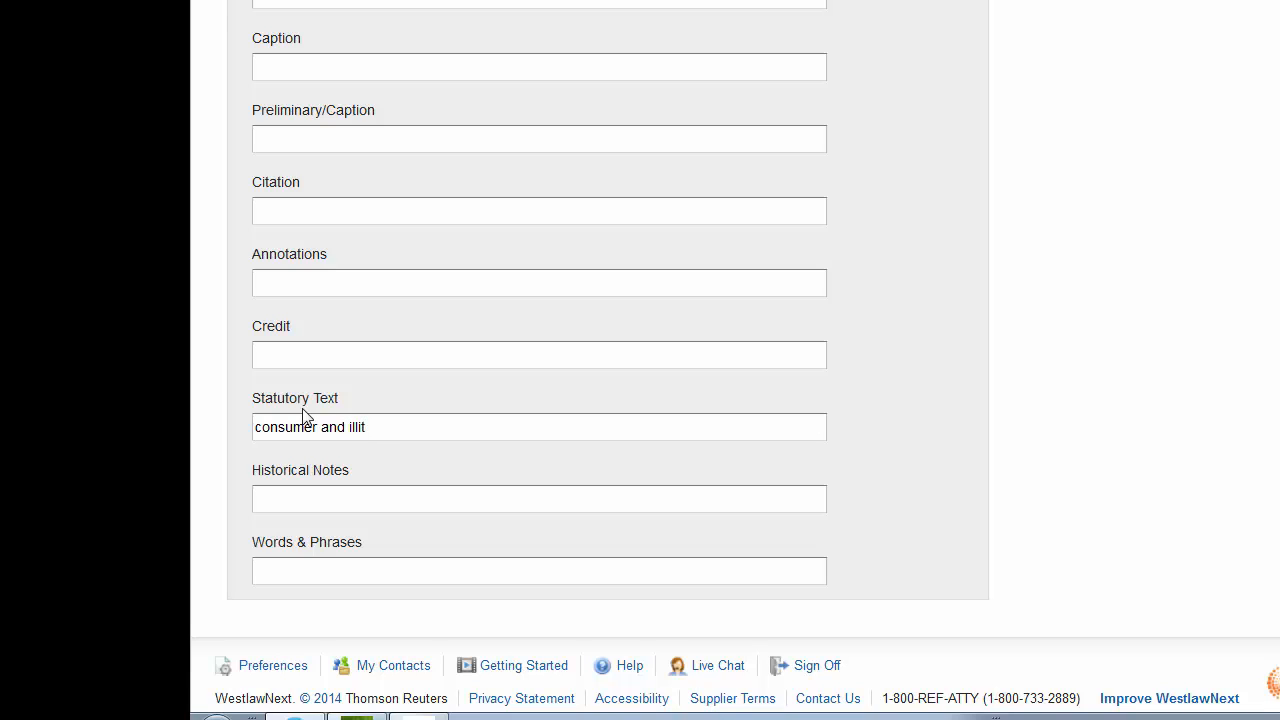
pyautogui.write('erat')
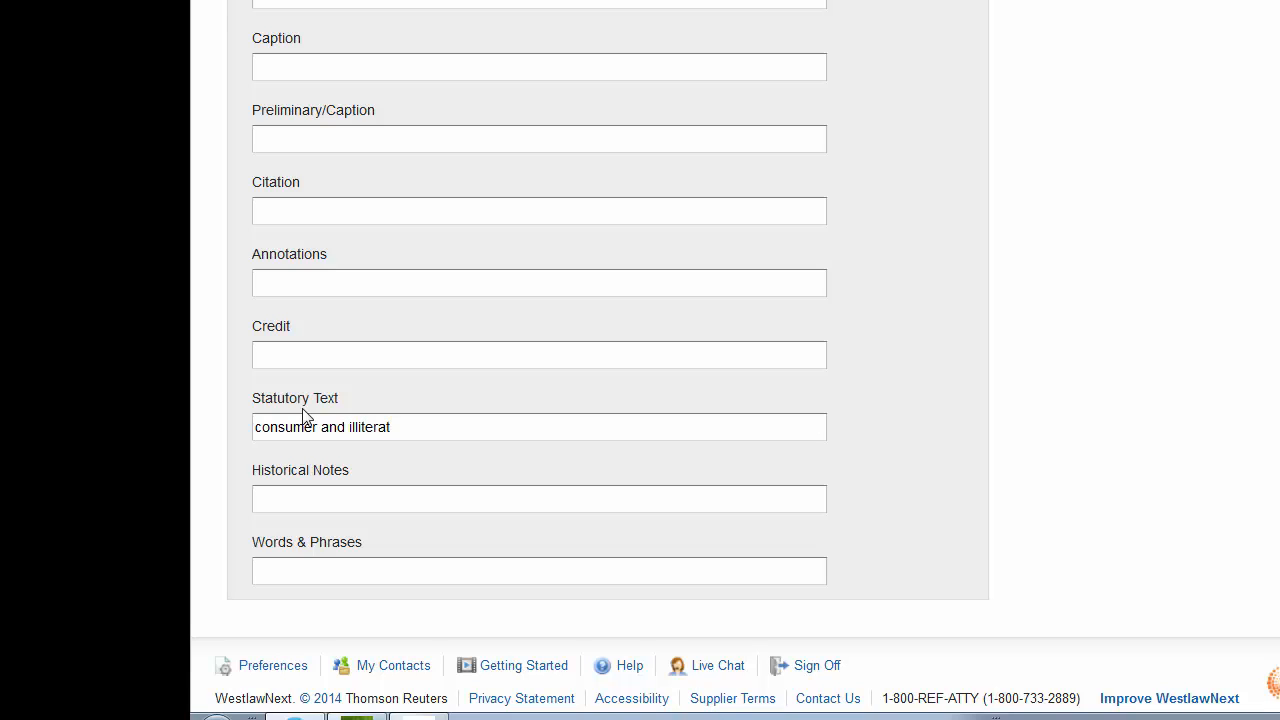
pyautogui.write('!')
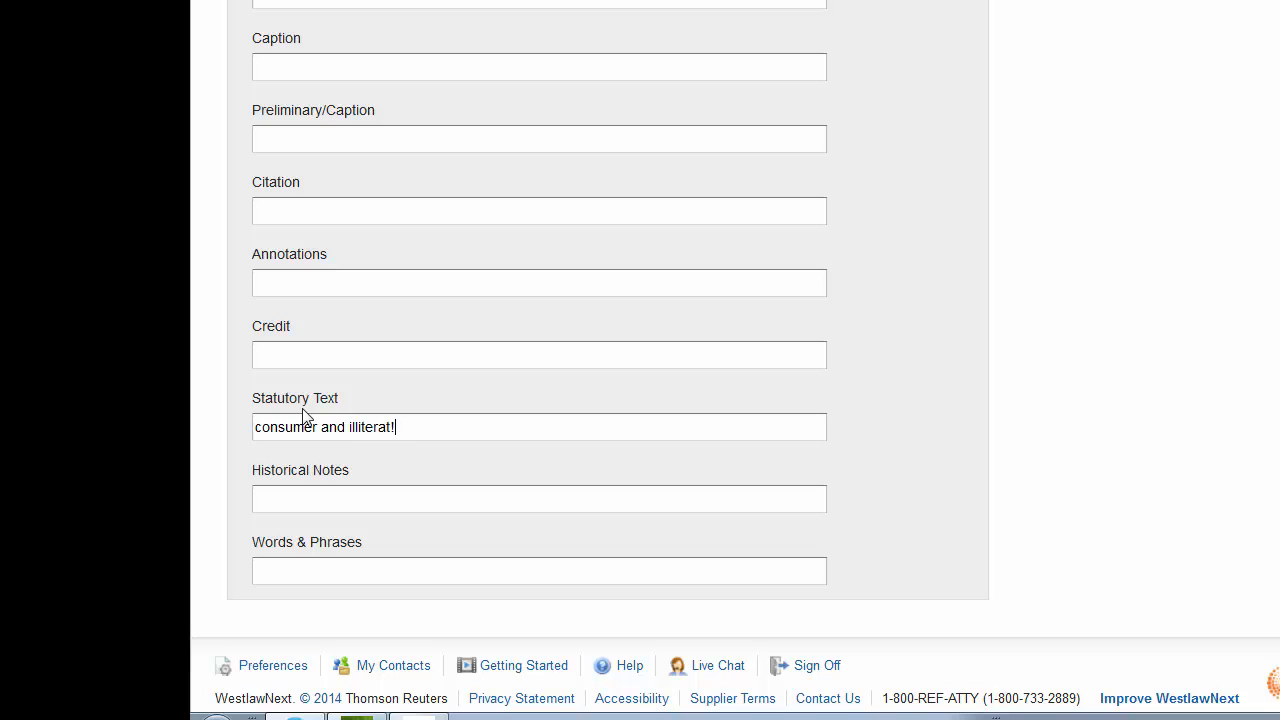
pyautogui.scroll(3)
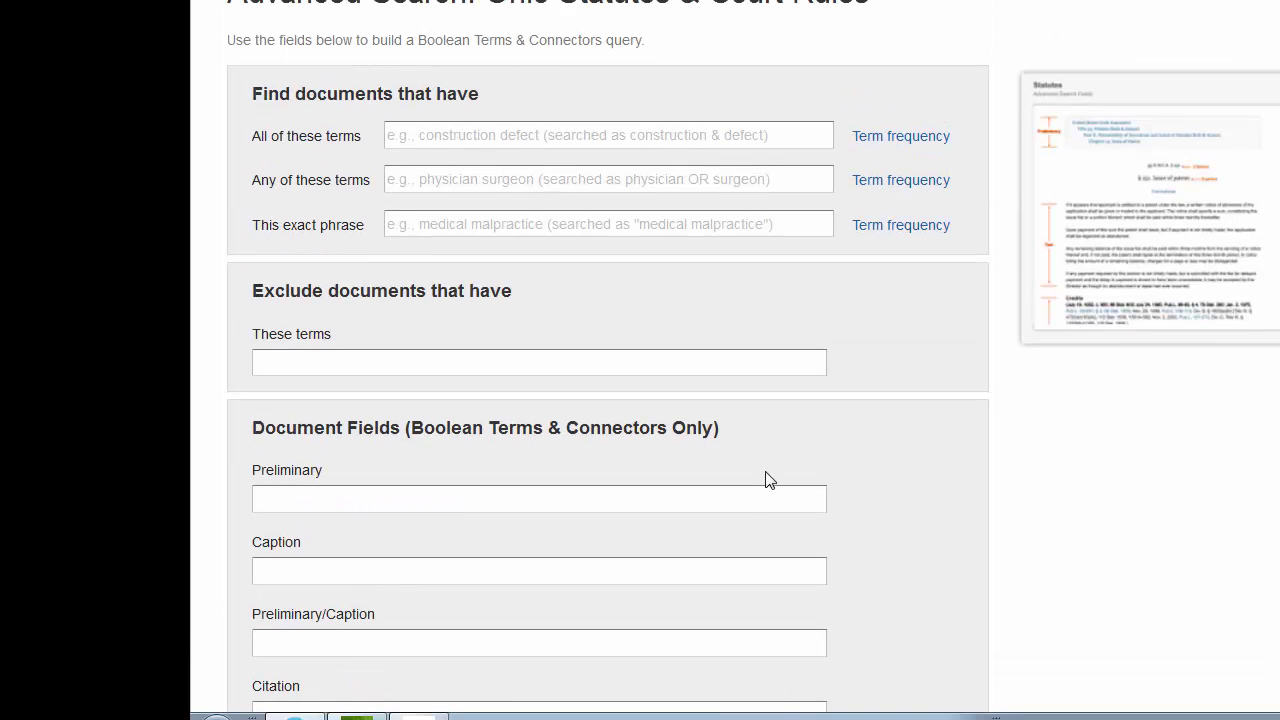
pyautogui.scroll(-3)
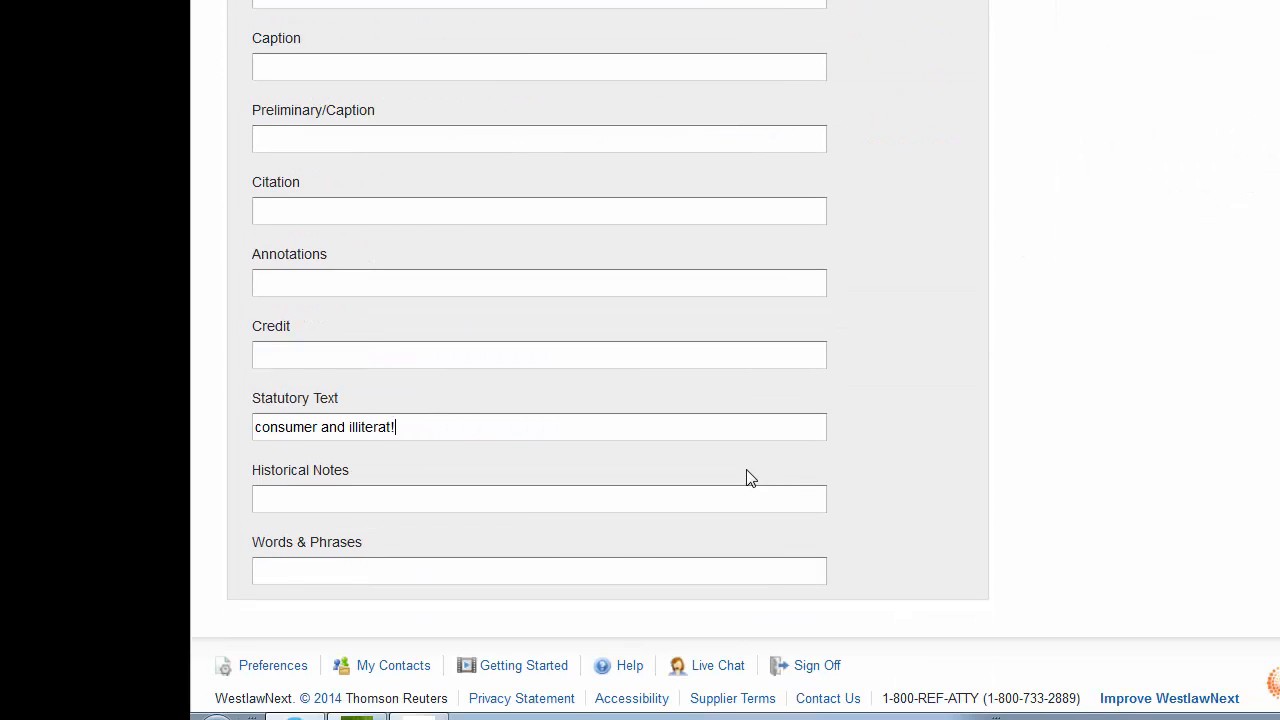
pyautogui.press('Backspace')
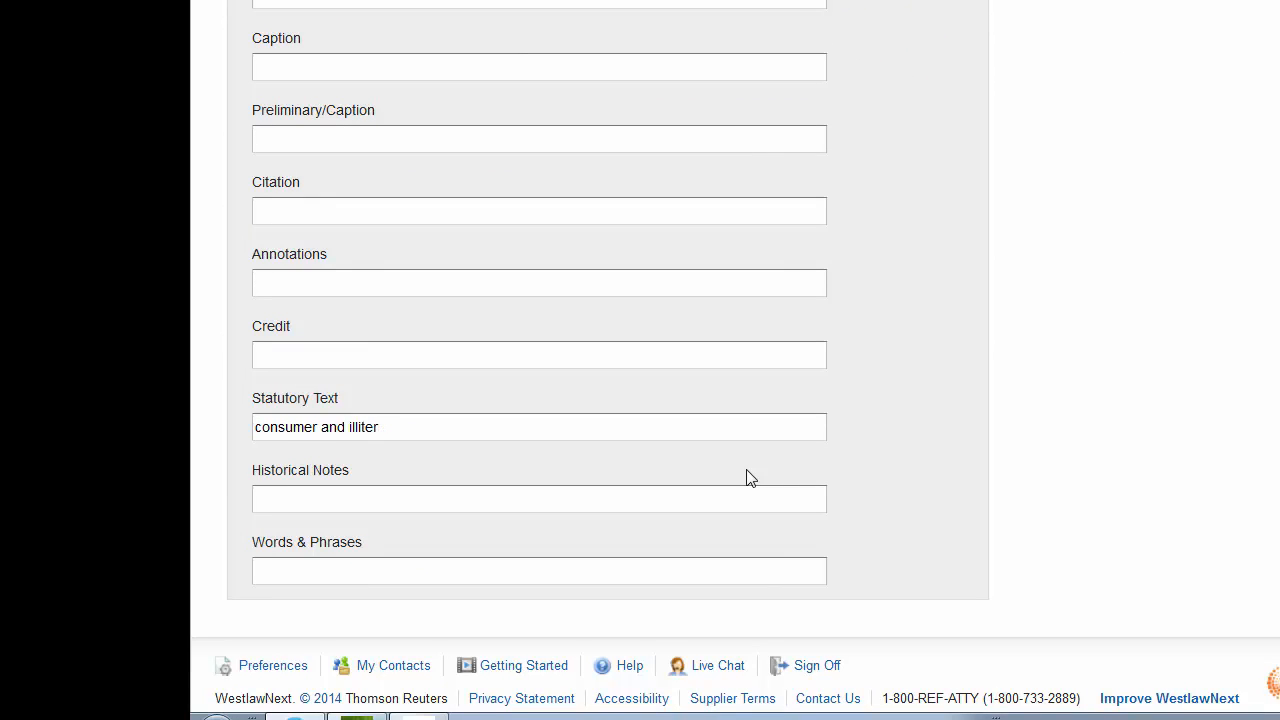
pyautogui.write('!')
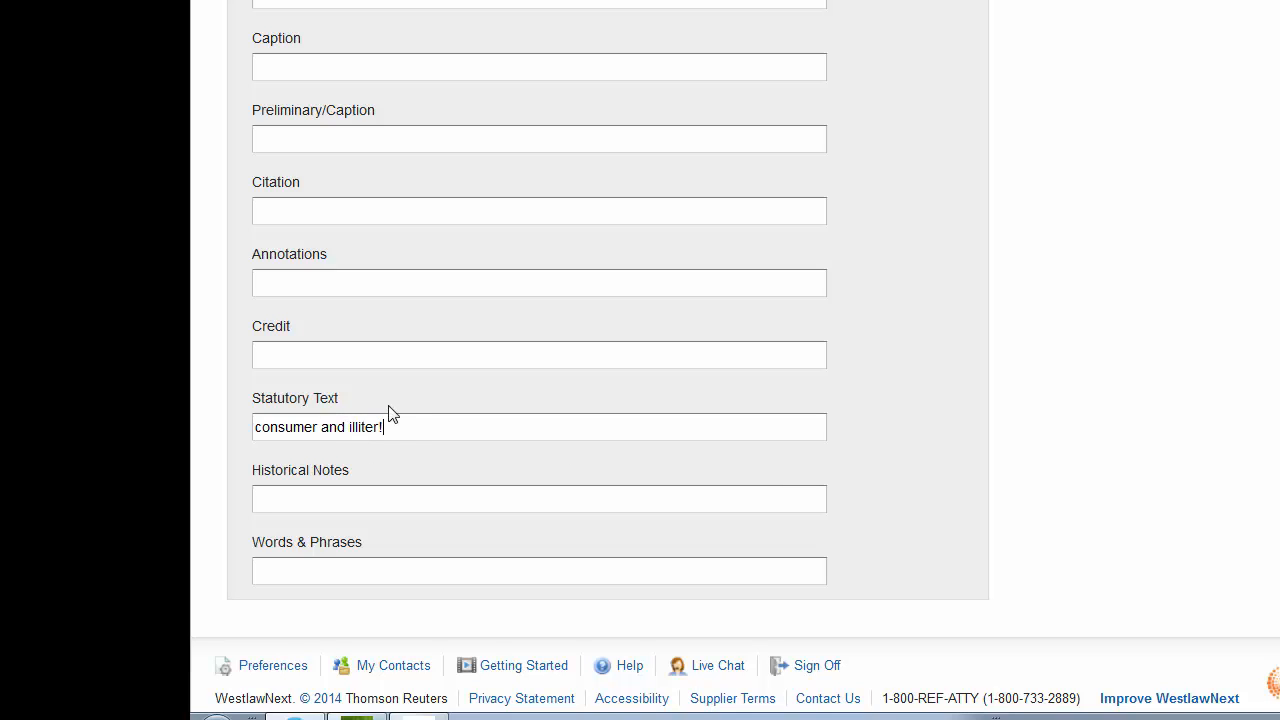
pyautogui.scroll(3)
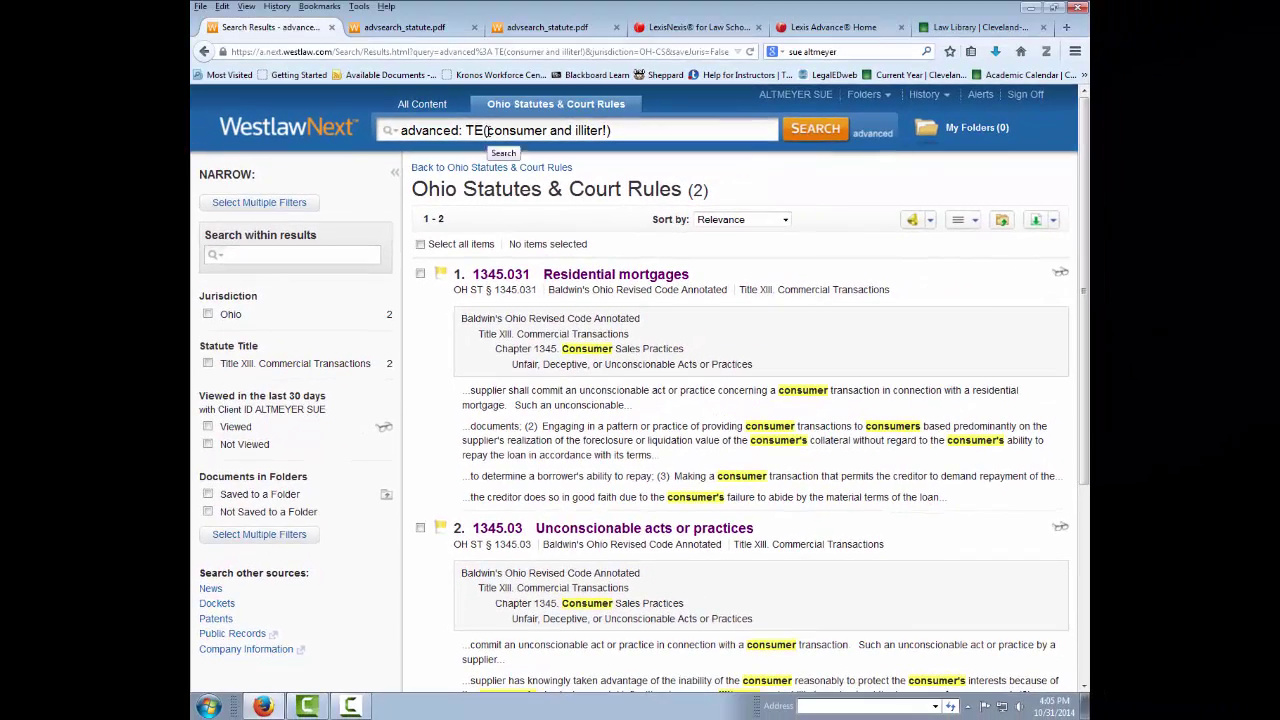
# Select the TE( ) field wrapper in the search bar and delete it.
pyautogui.doubleClick(472, 130)
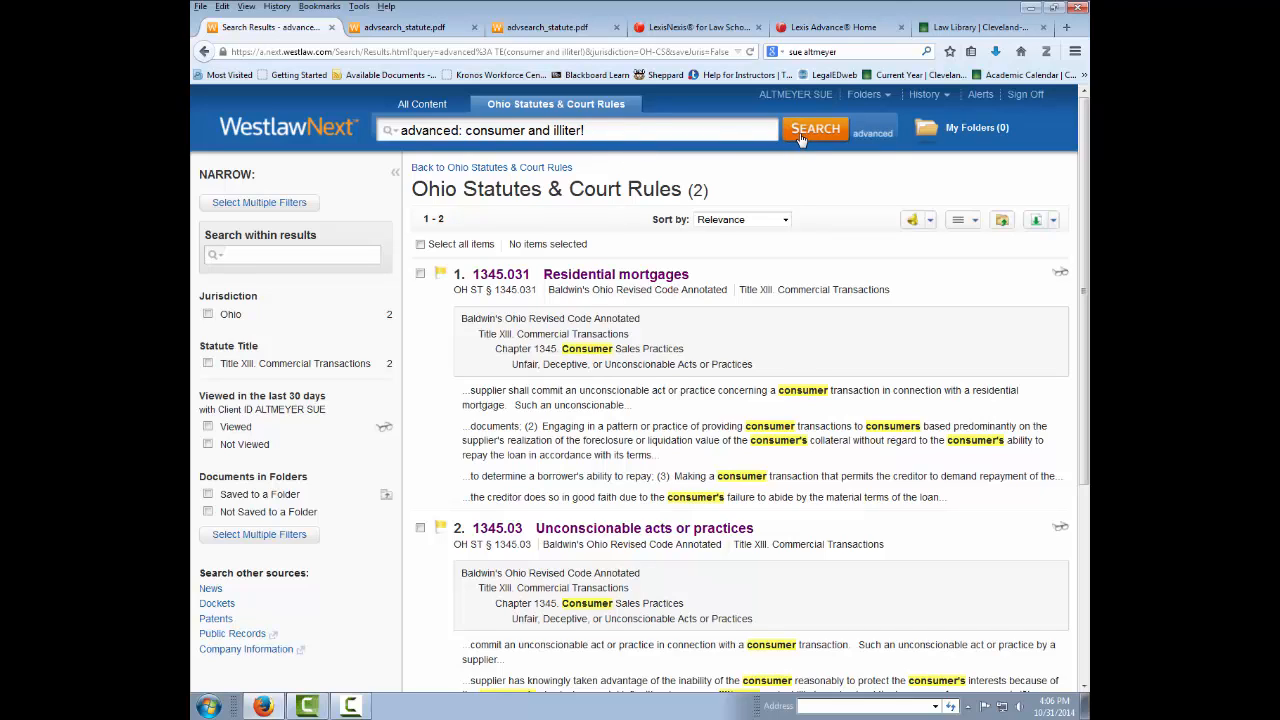
# Rerun consumer and illiter! unrestricted, review the 5 results, then switch to Lexis Advance.
pyautogui.click(816, 129)
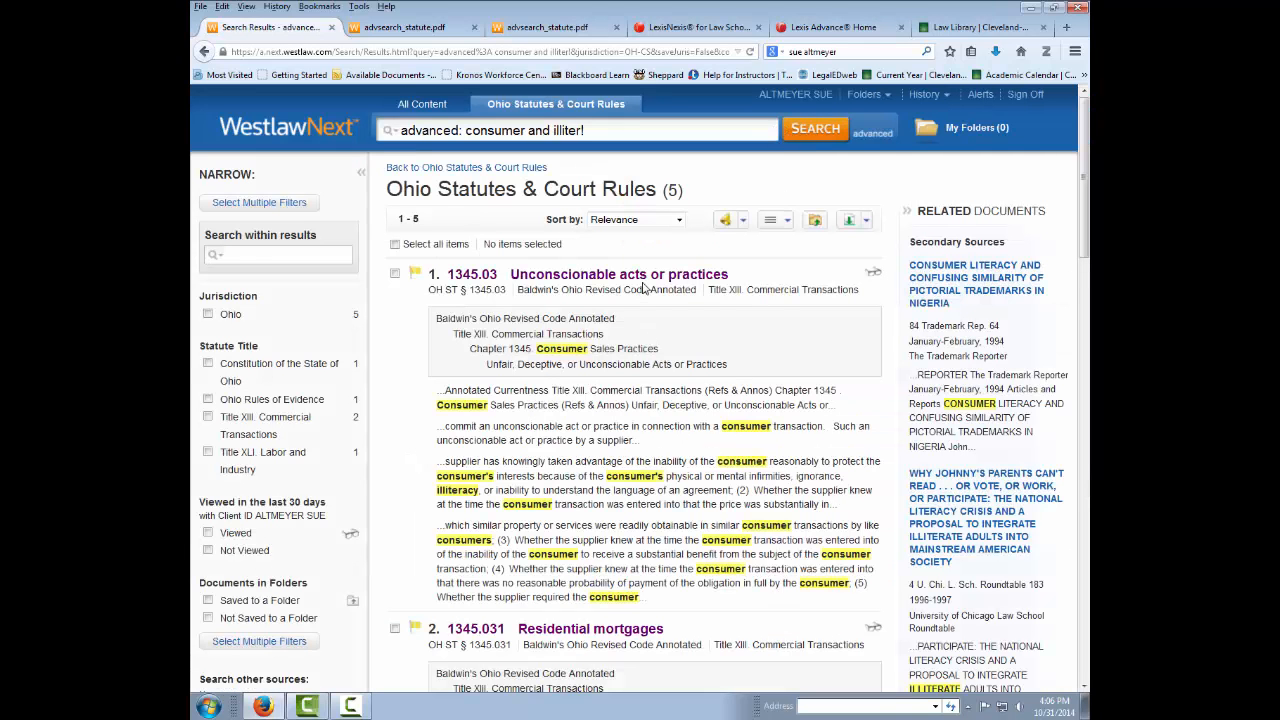
pyautogui.scroll(-3)
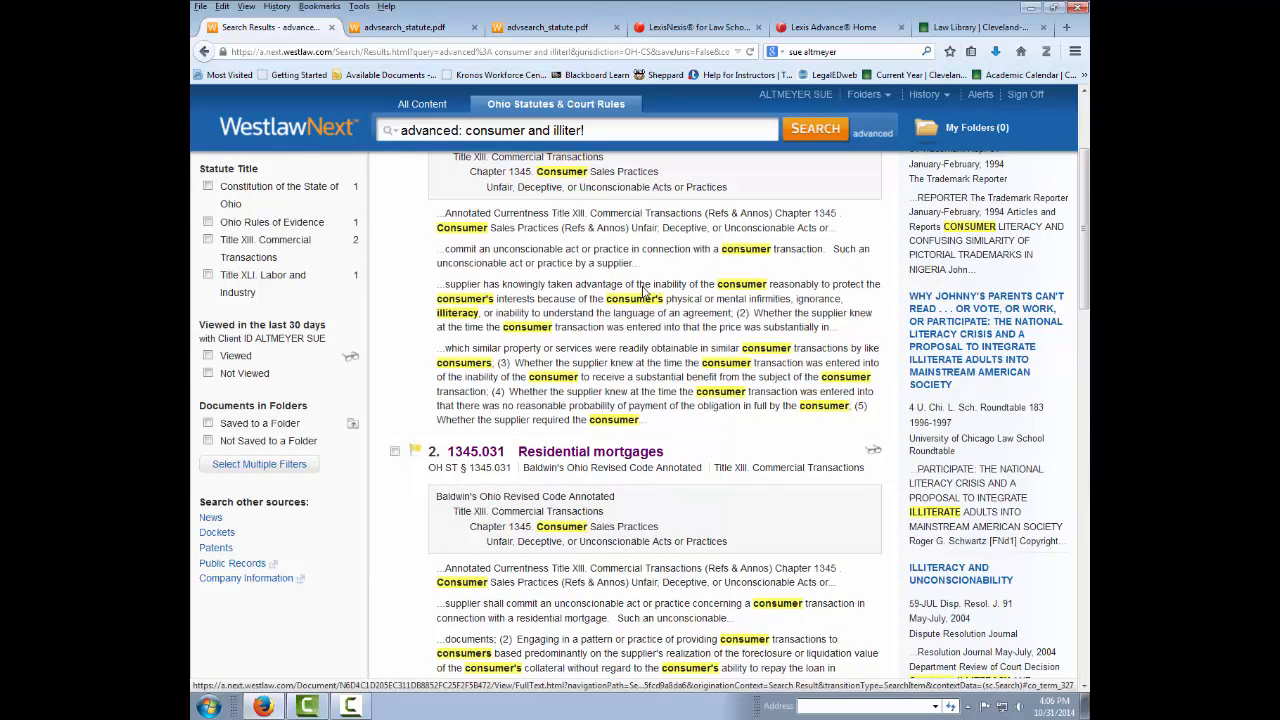
pyautogui.scroll(3)
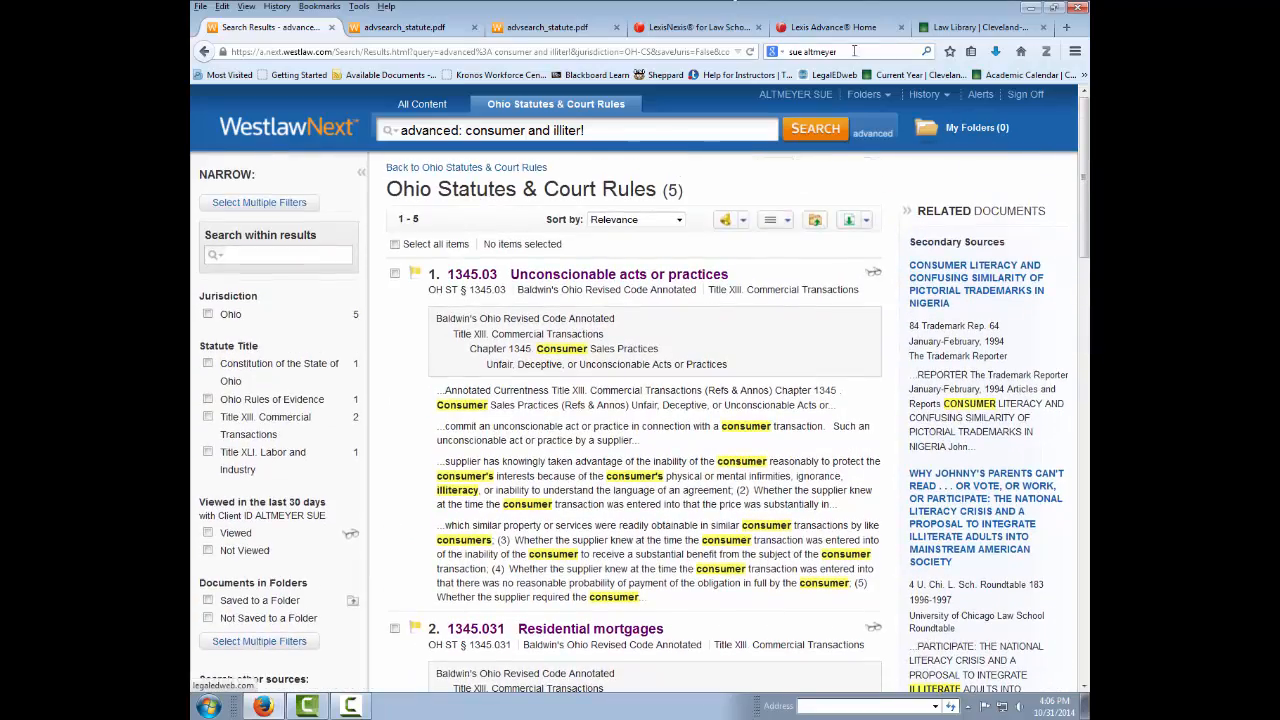
pyautogui.click(833, 27)
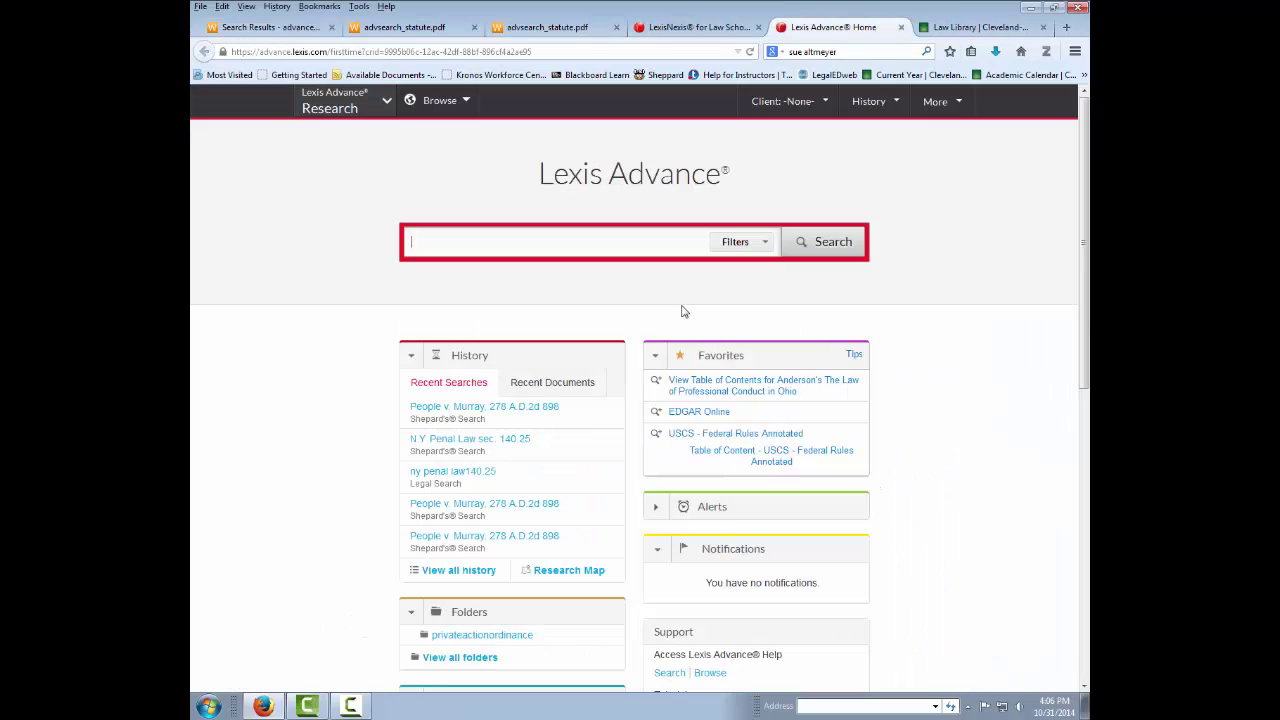
pyautogui.moveTo(670, 290)
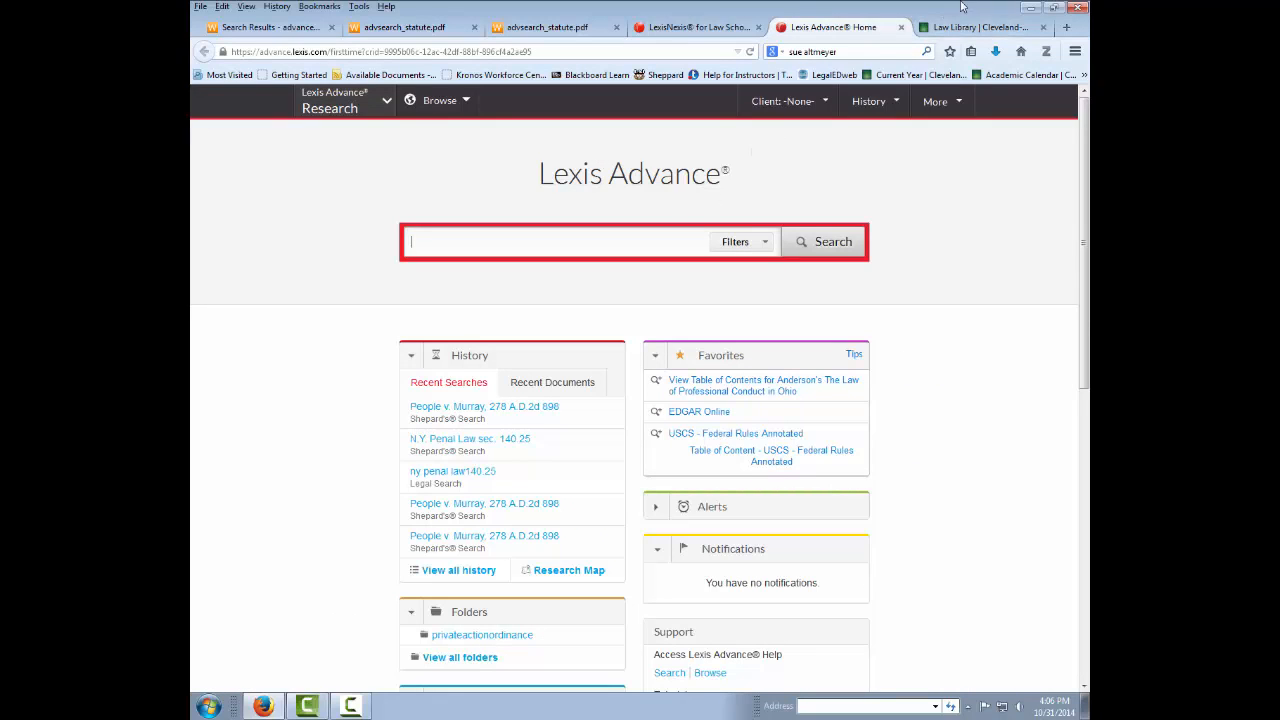
pyautogui.moveTo(978, 27)
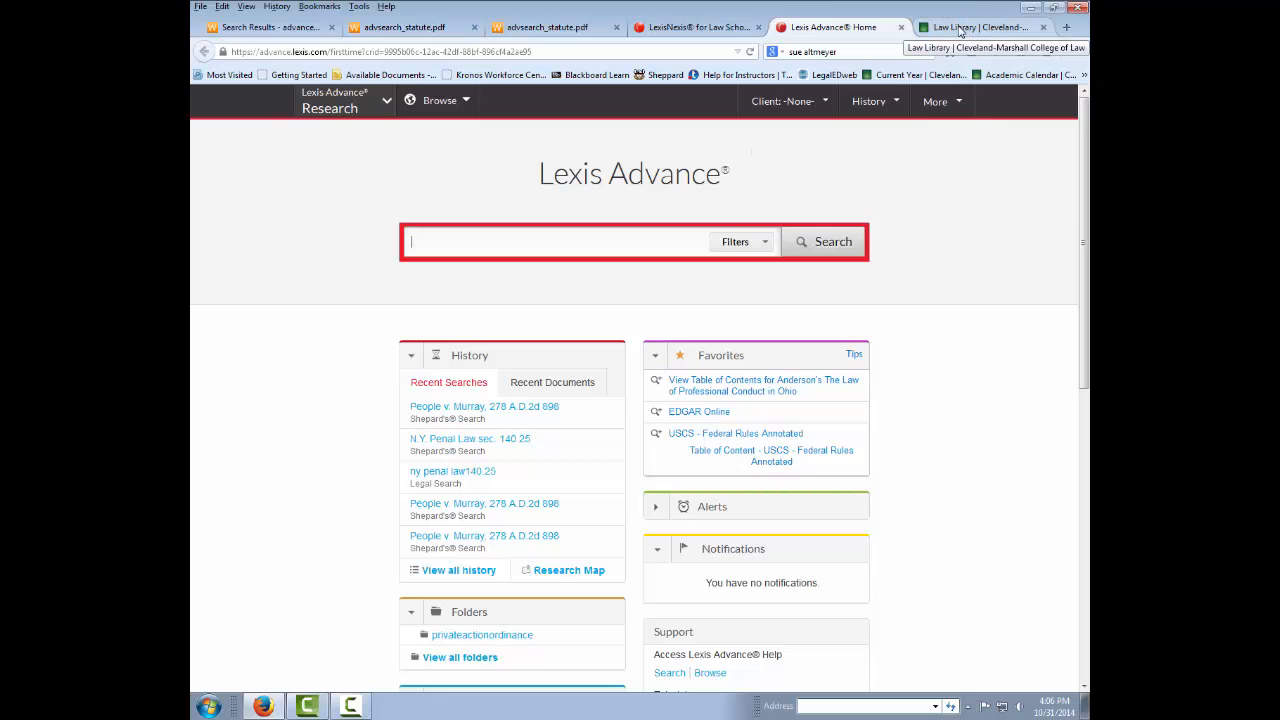
# Switch to the Cleveland-Marshall Law Library browser tab.
pyautogui.click(975, 27)
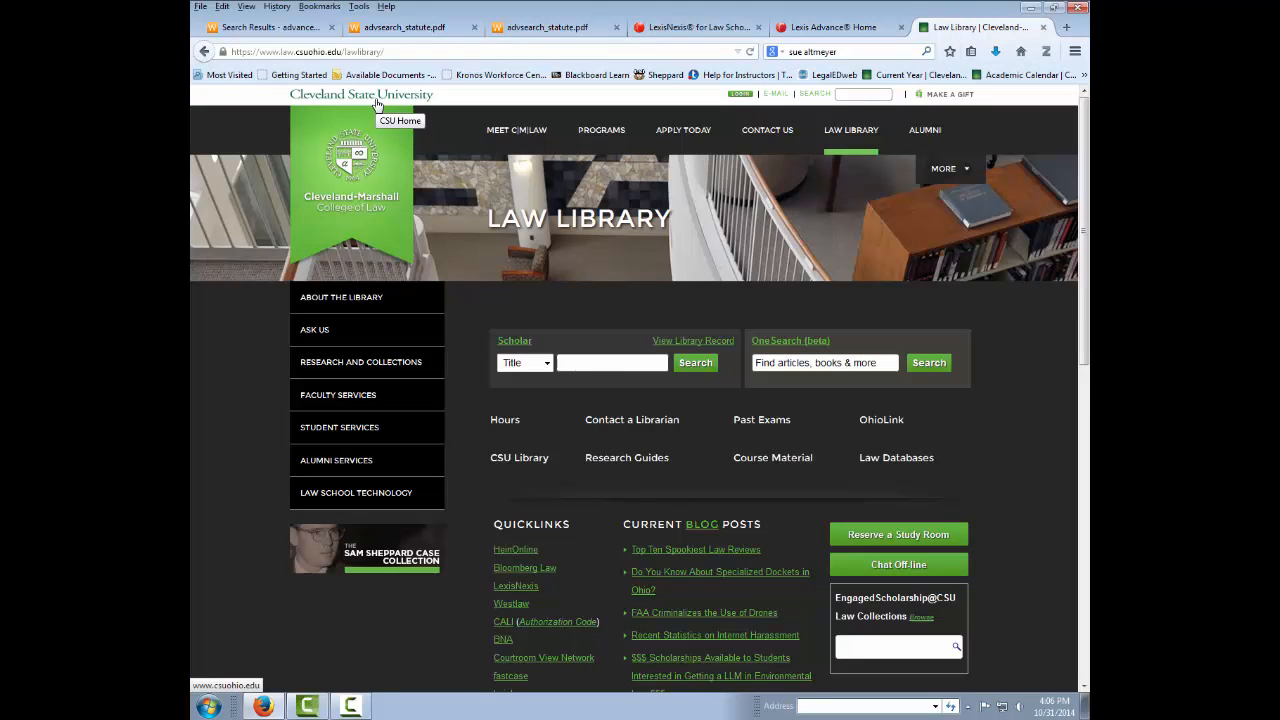
pyautogui.moveTo(345, 62)
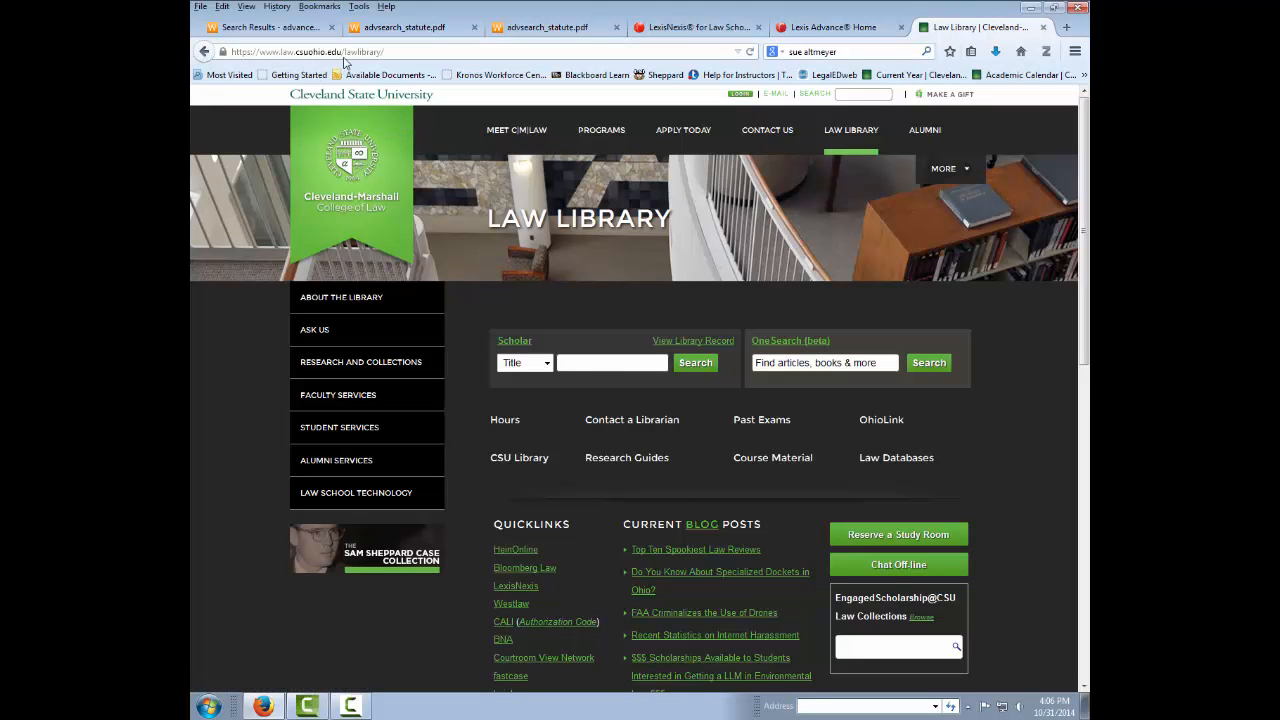
pyautogui.moveTo(629, 437)
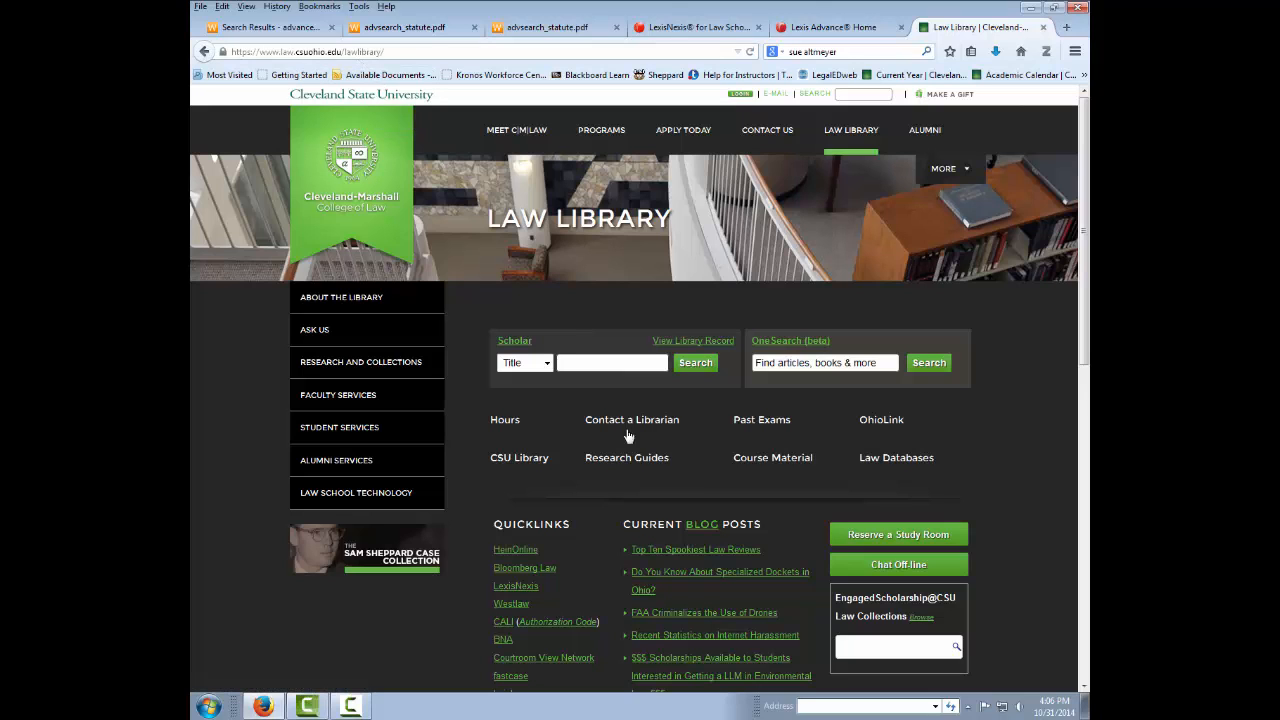
# Go to Research Guides and open the Bloomberg Law, Lexis and Westlaw Compared guide.
pyautogui.click(626, 457)
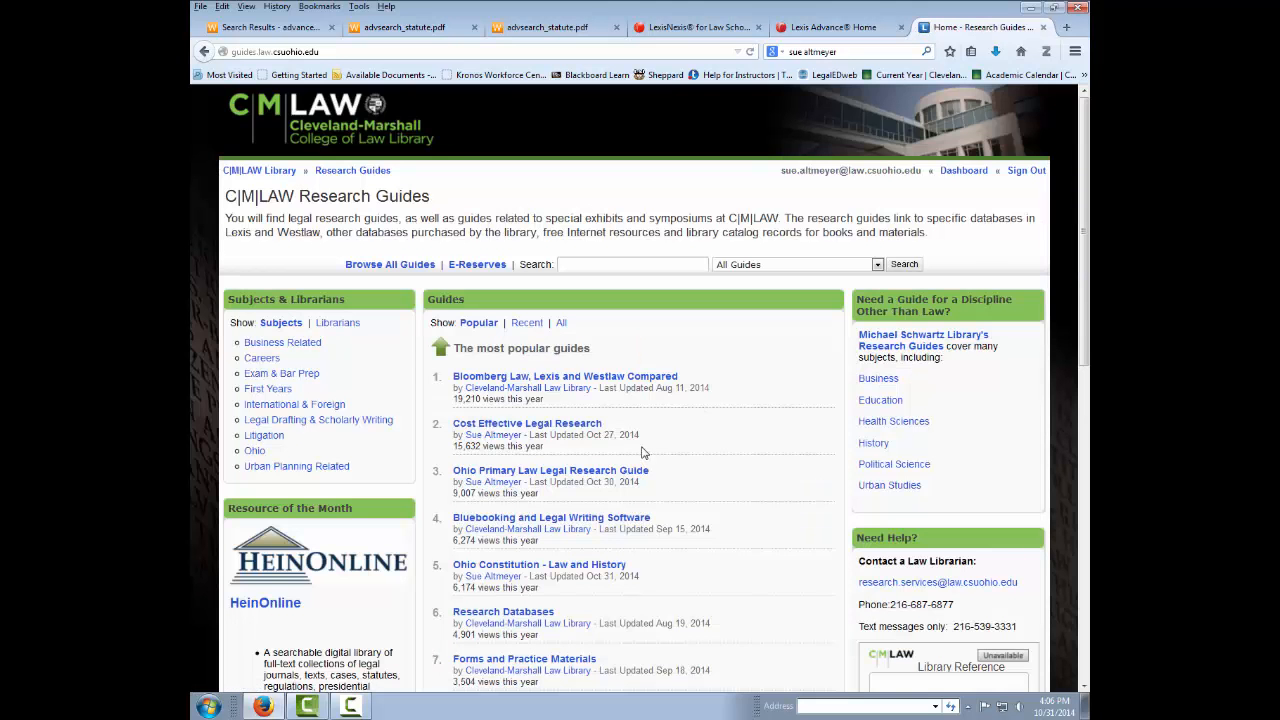
pyautogui.moveTo(565, 375)
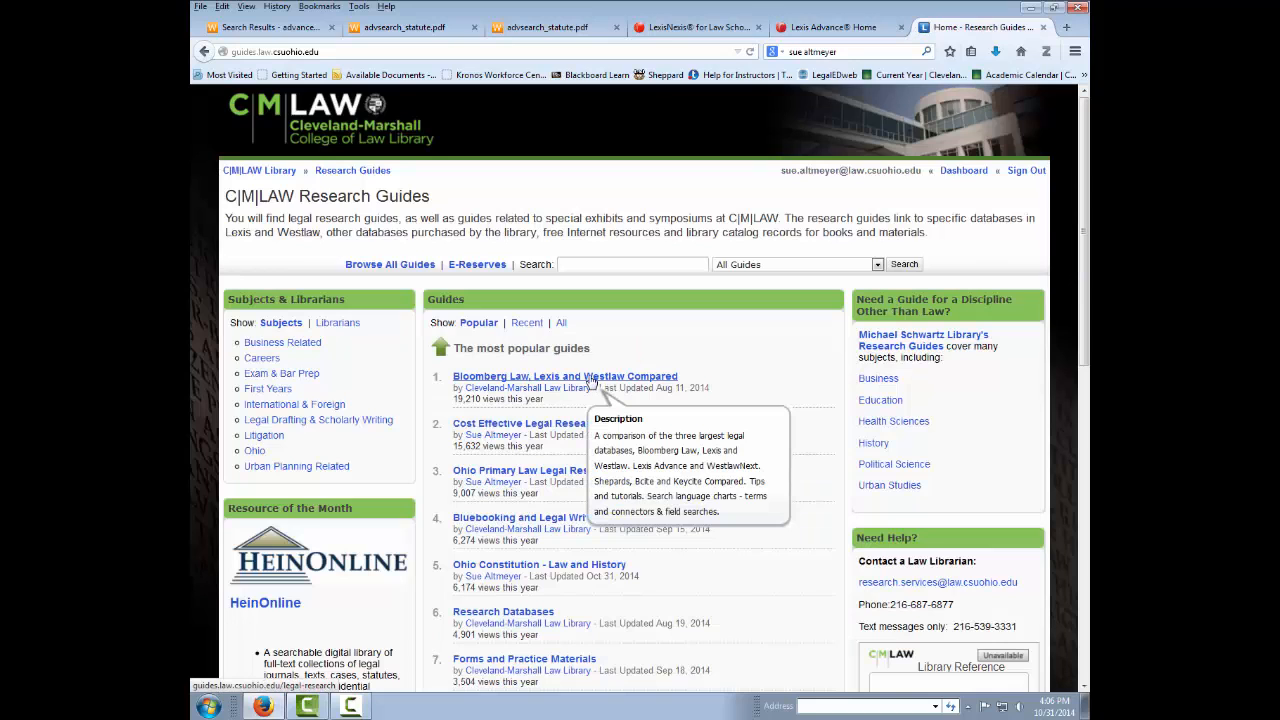
pyautogui.click(565, 376)
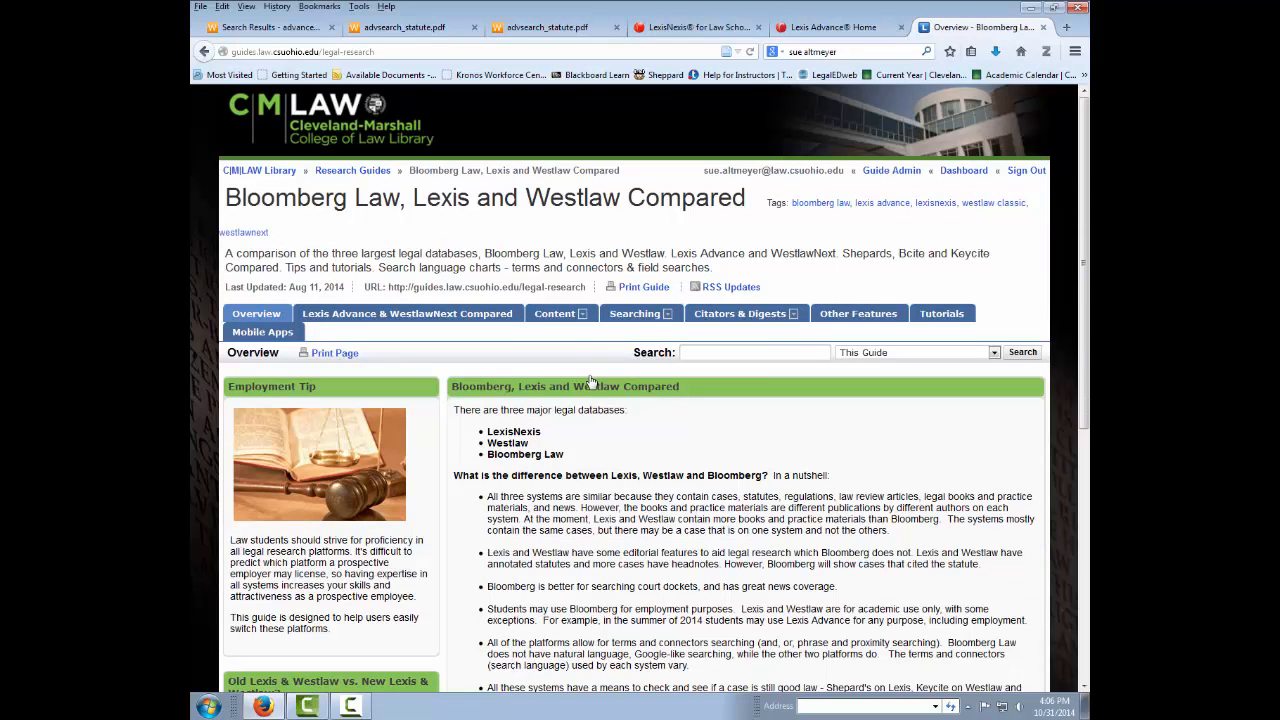
# Open Segment or Field Searching under the Searching tab and scroll through its content.
pyautogui.click(636, 313)
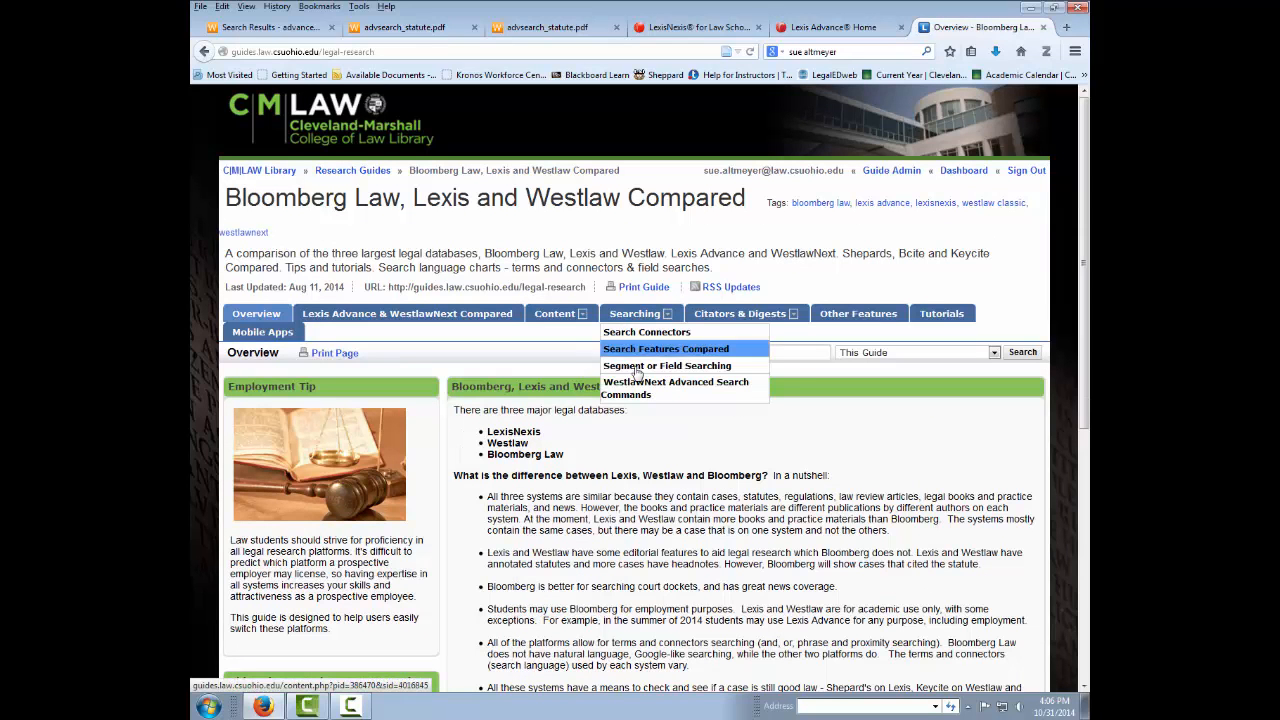
pyautogui.click(666, 365)
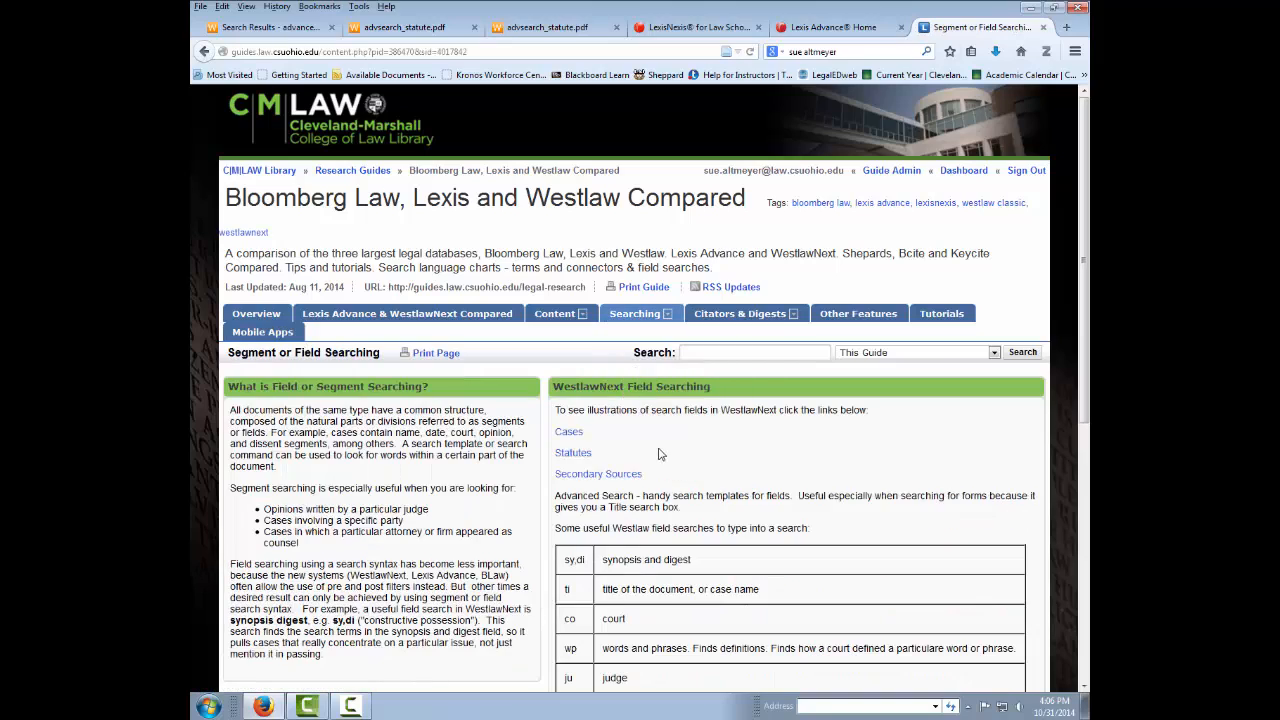
pyautogui.scroll(-3)
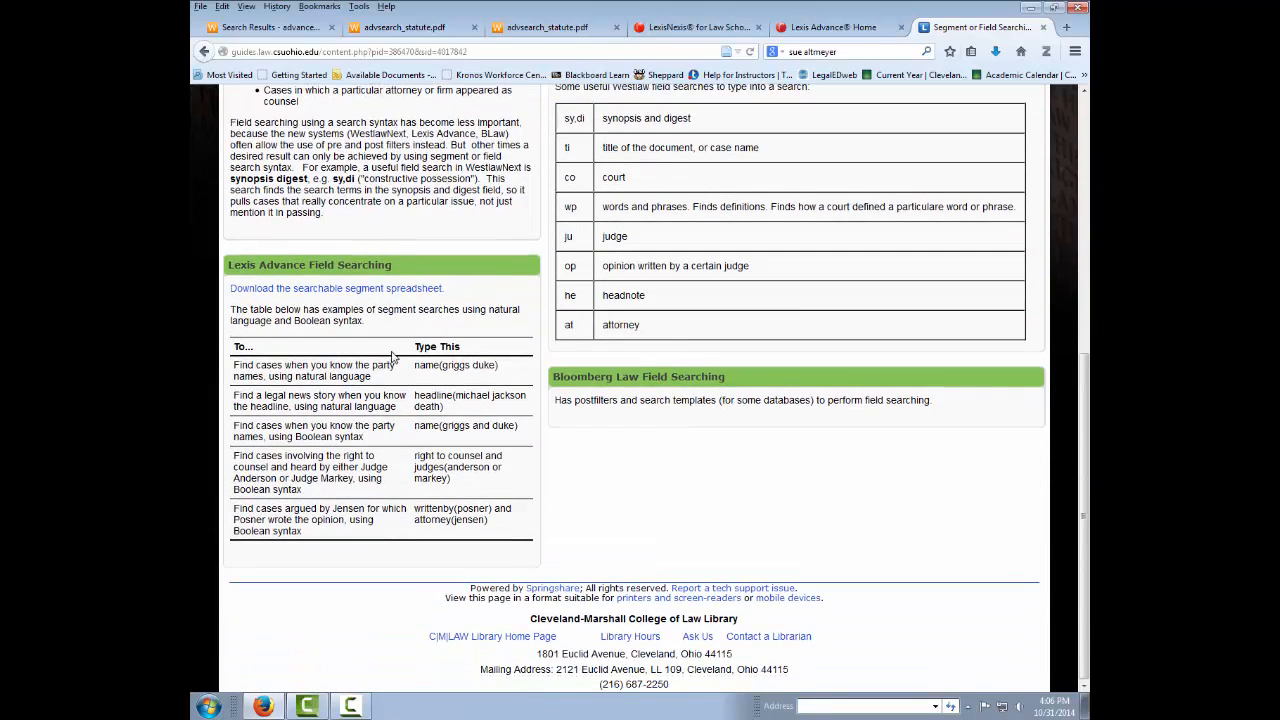
pyautogui.moveTo(399, 501)
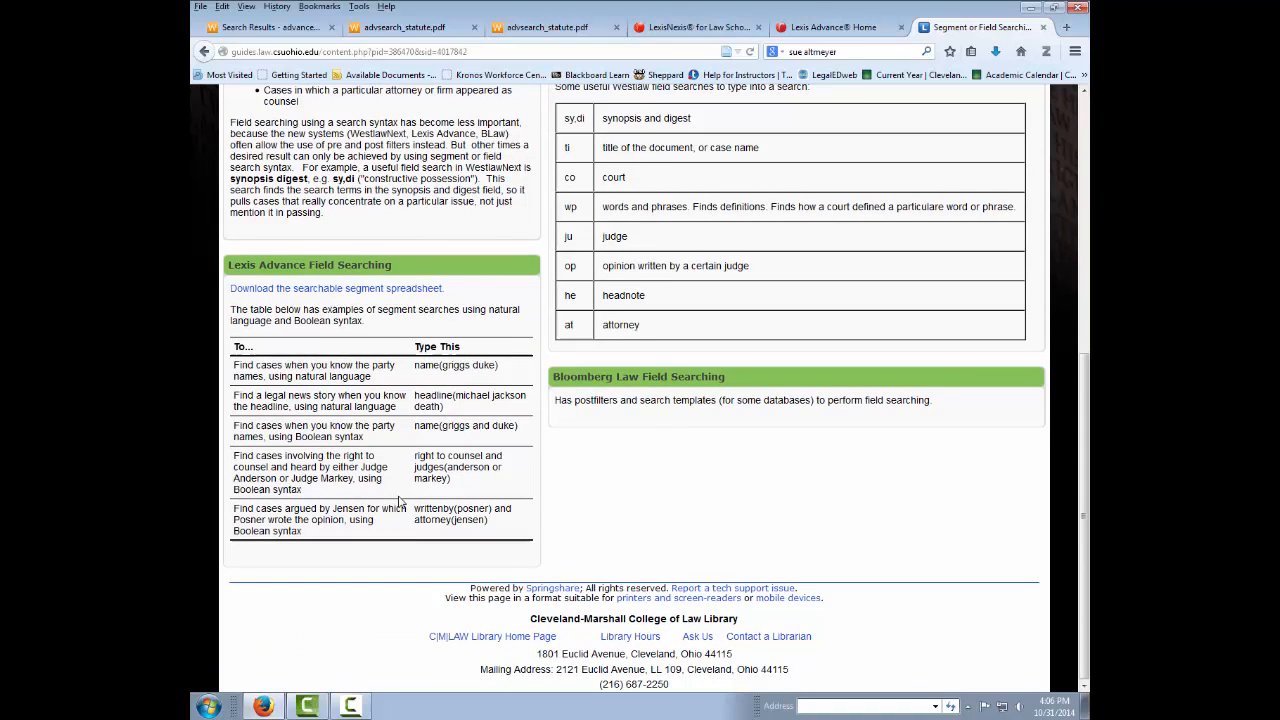
pyautogui.moveTo(745, 492)
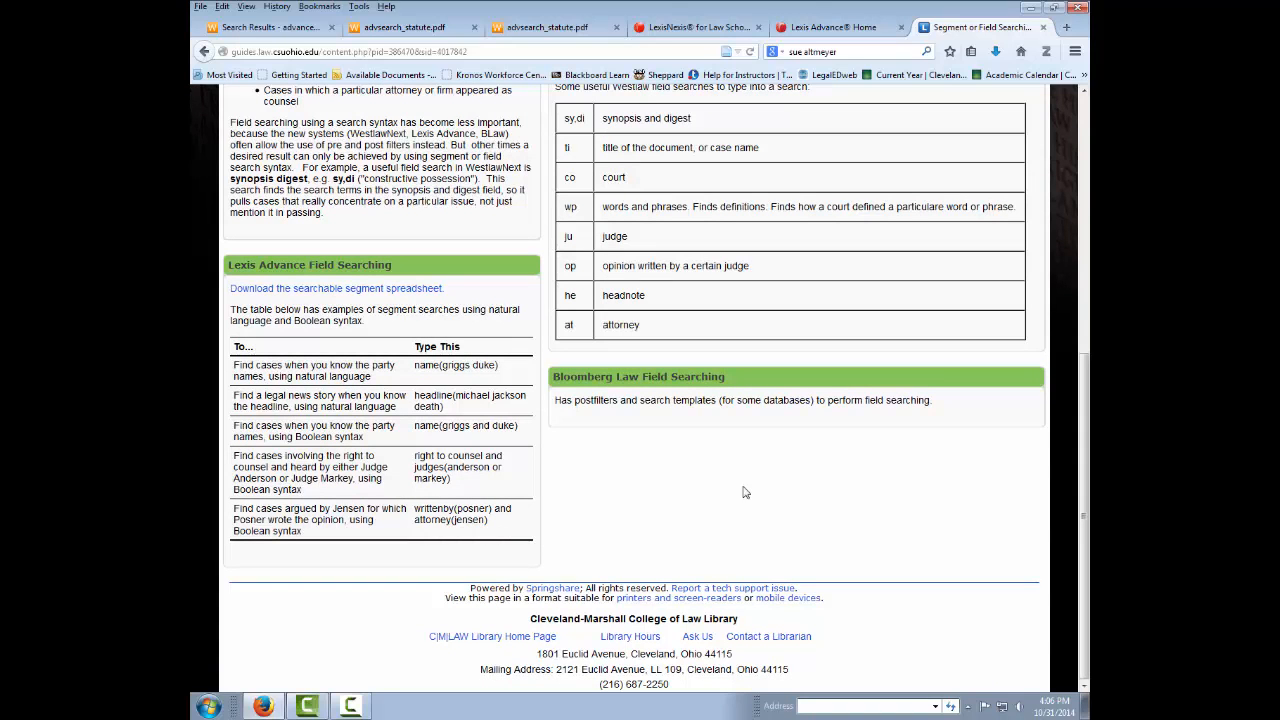
pyautogui.scroll(3)
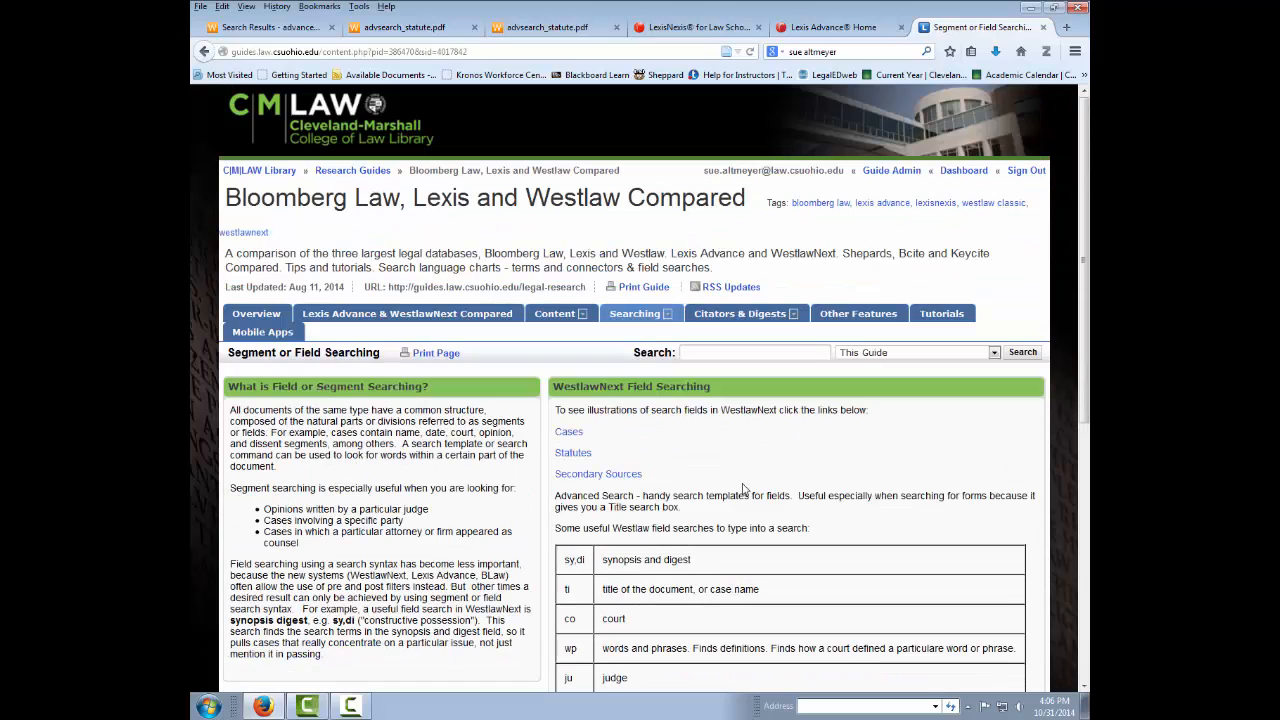